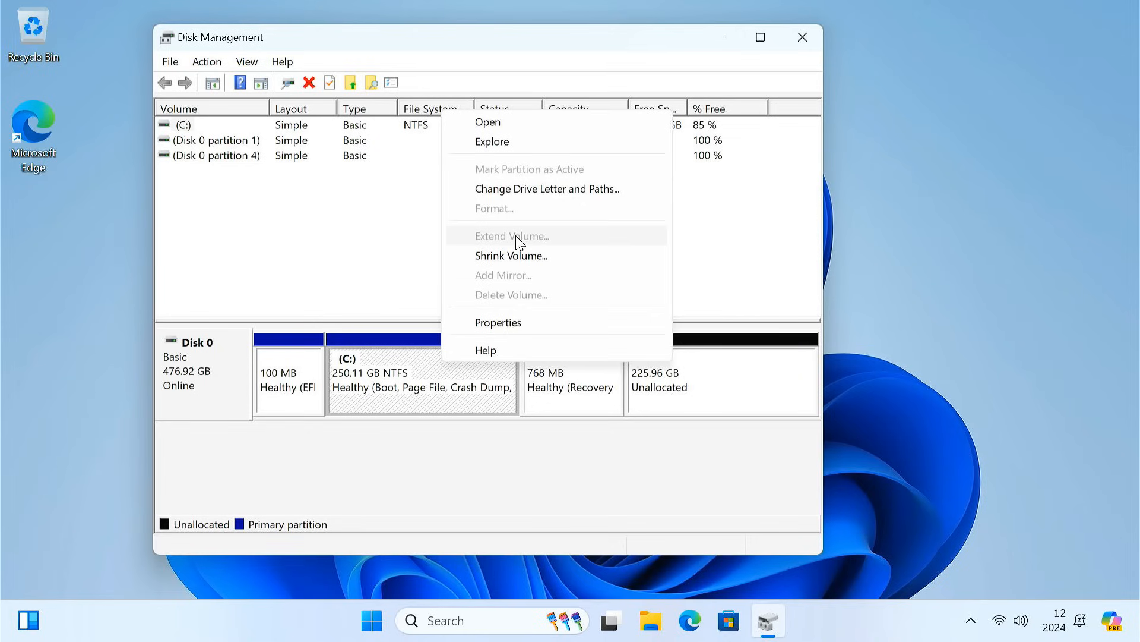
mouse_move(548, 249)
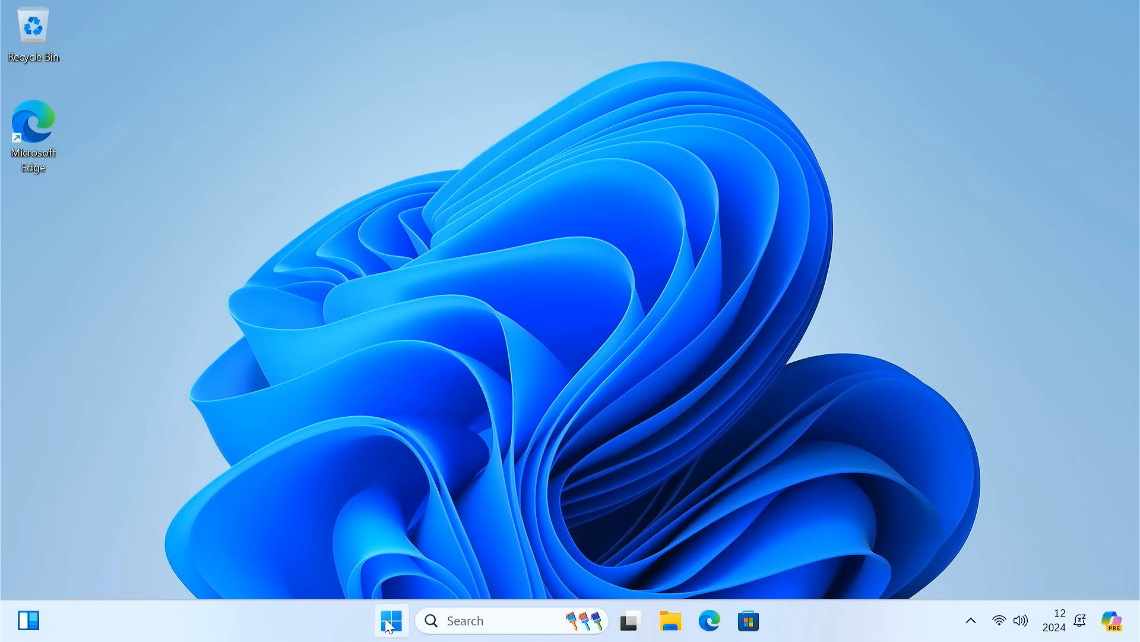
Step: Open Disk Management and try to extend drive C:
right_click(391, 637)
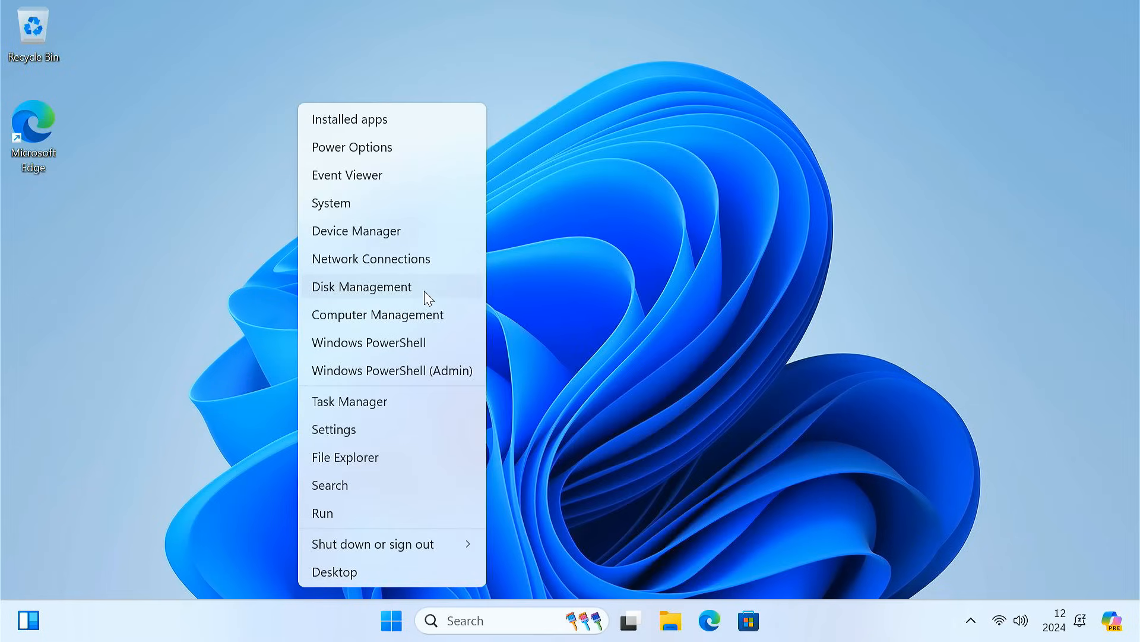
click(362, 286)
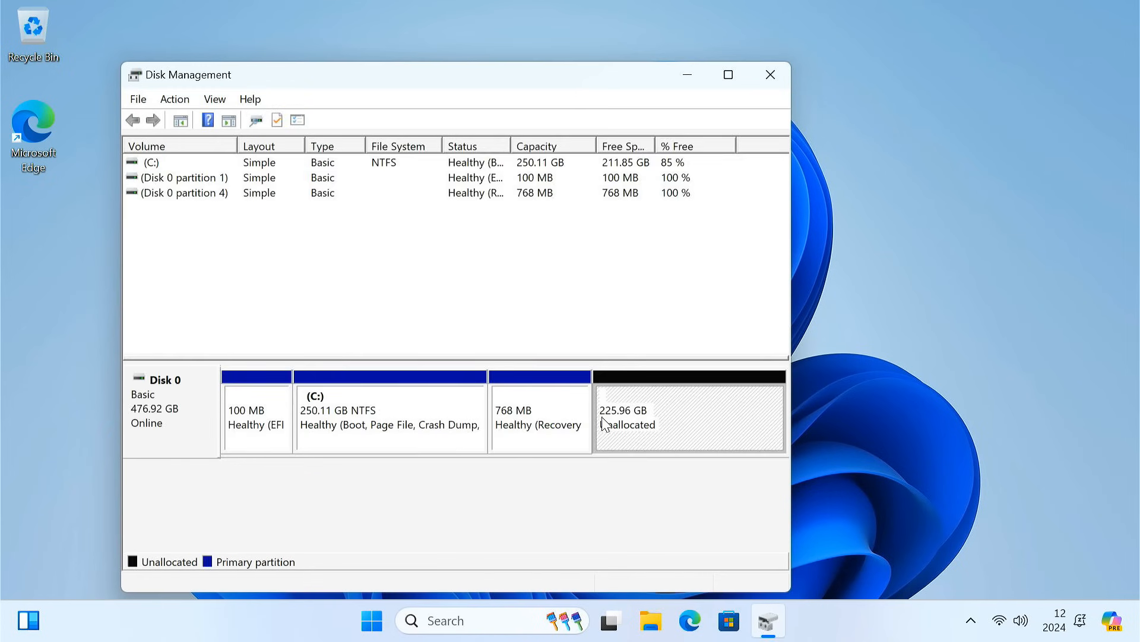
mouse_move(626, 437)
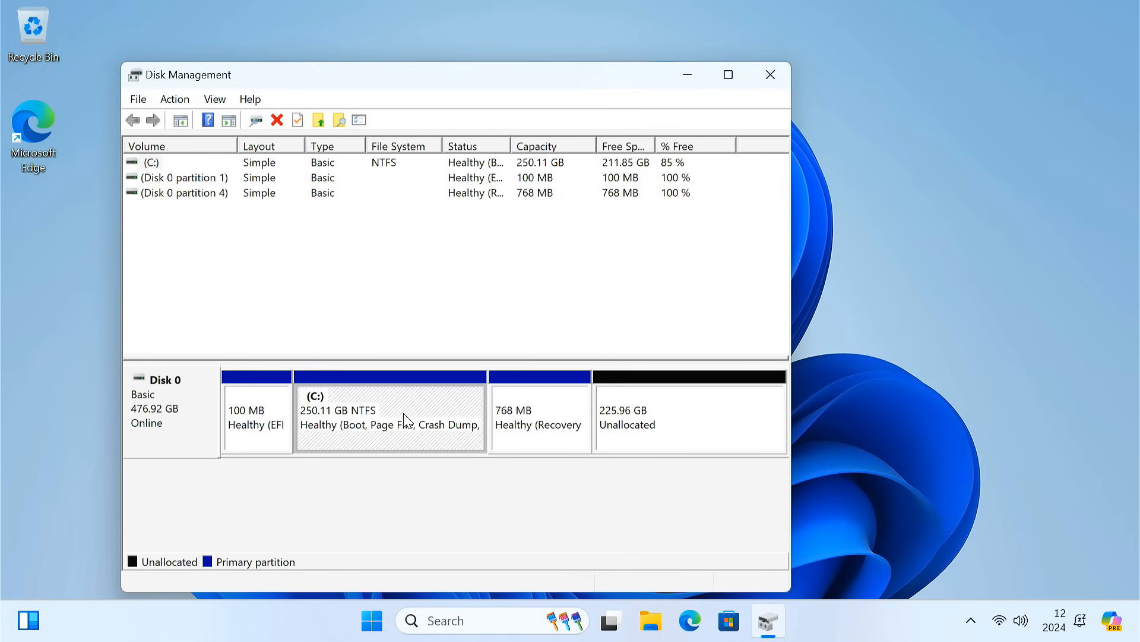
right_click(405, 417)
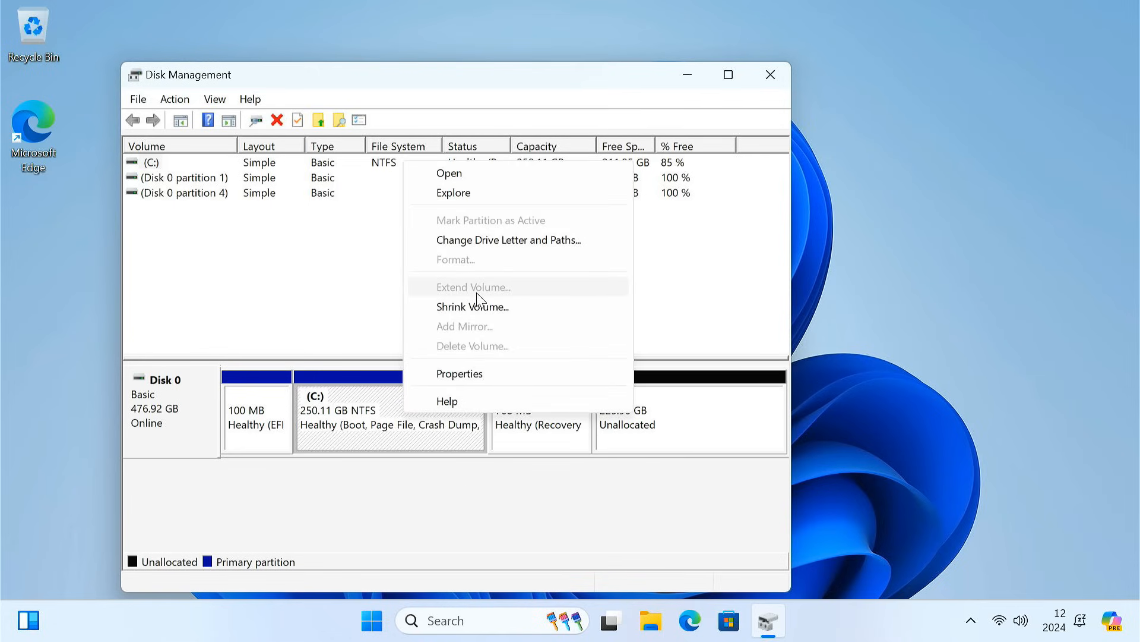
click(533, 498)
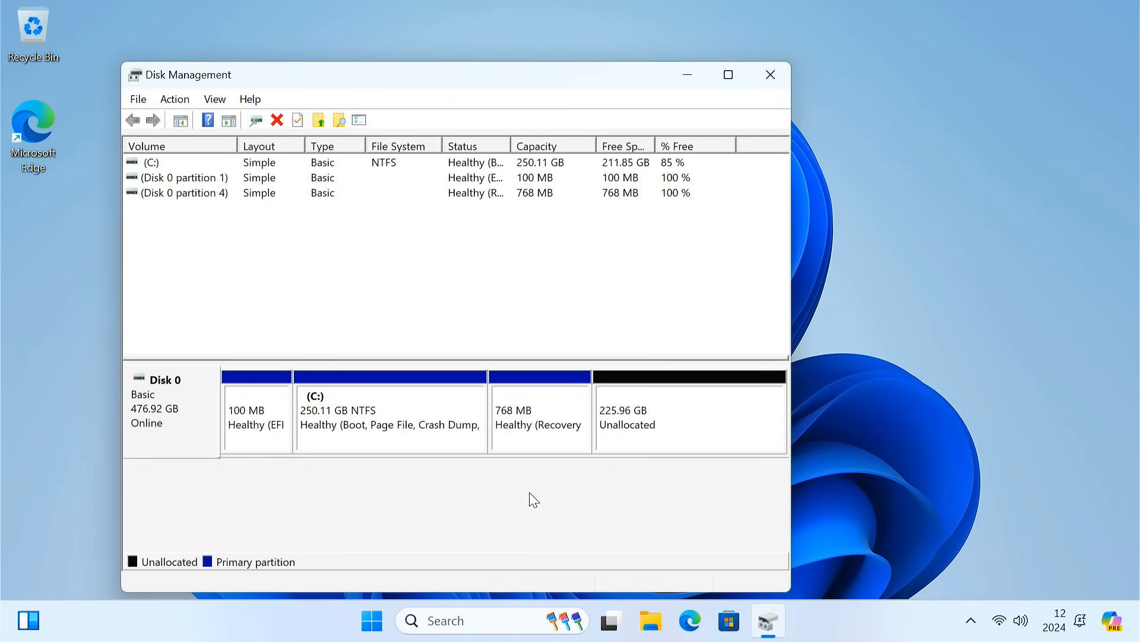
click(540, 420)
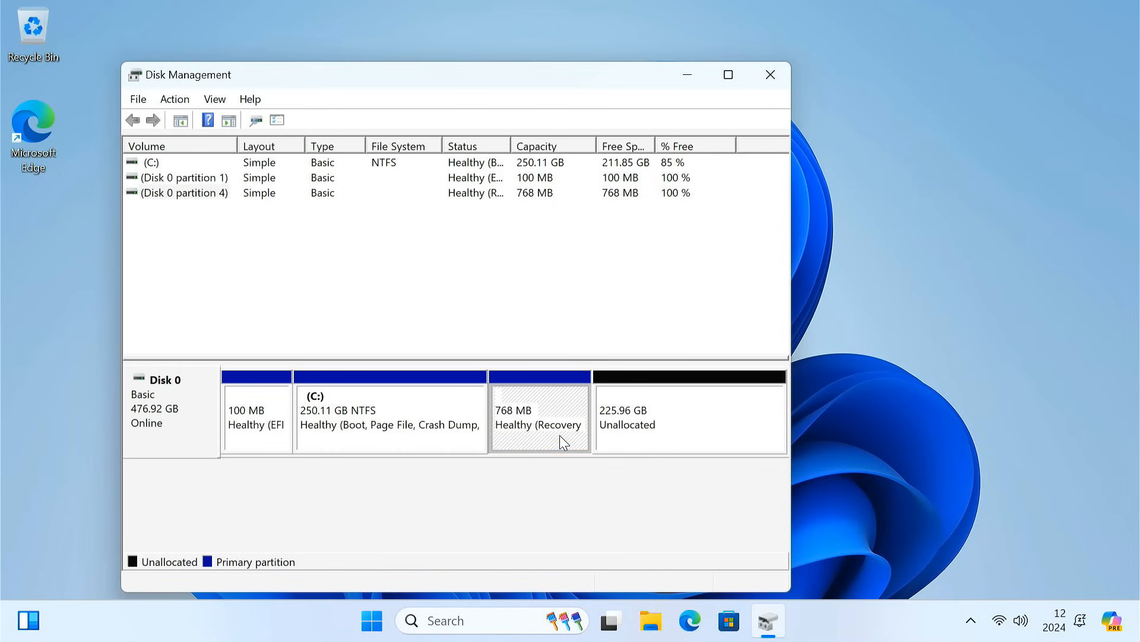
Step: Launch an administrator Command Prompt and disable Windows RE with reagentc /disable
click(484, 620)
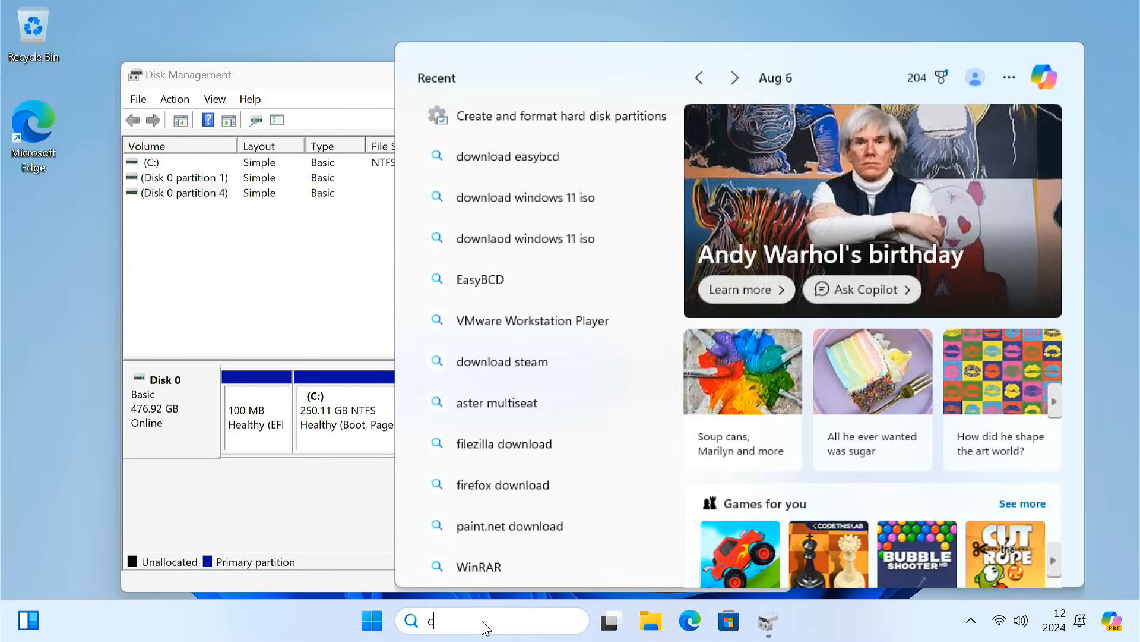
text(md)
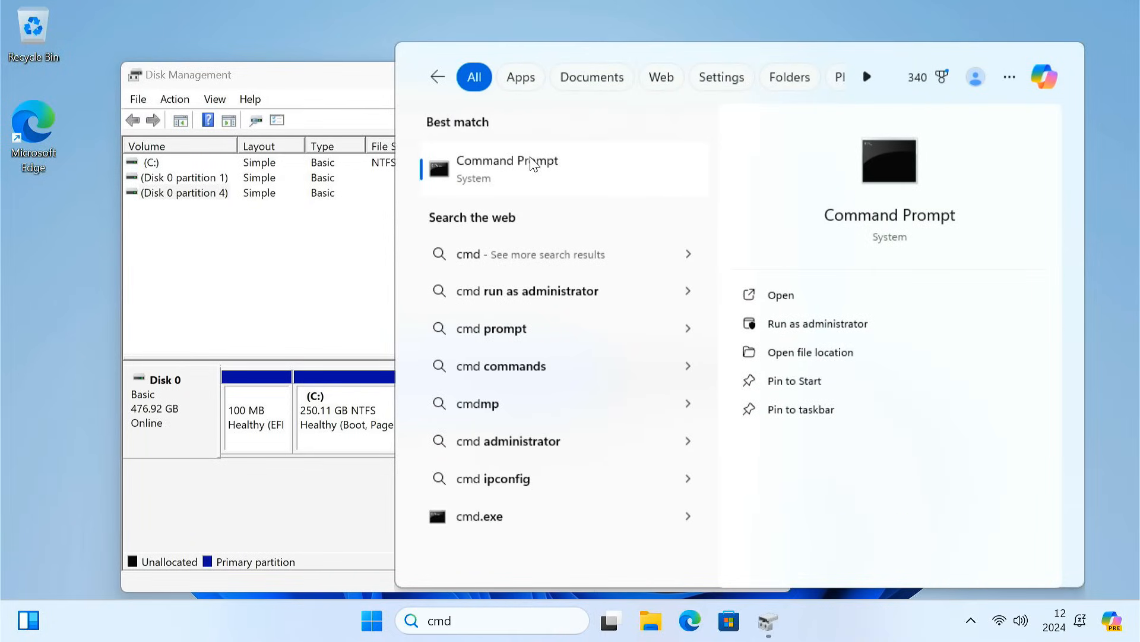
click(817, 324)
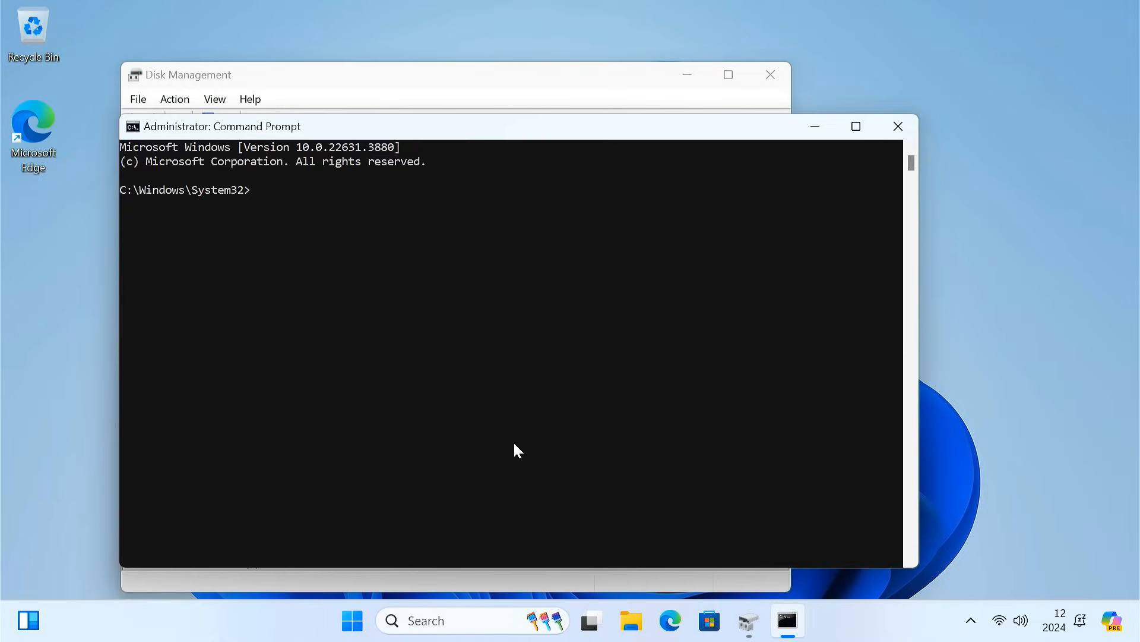
text(reagentc /di)
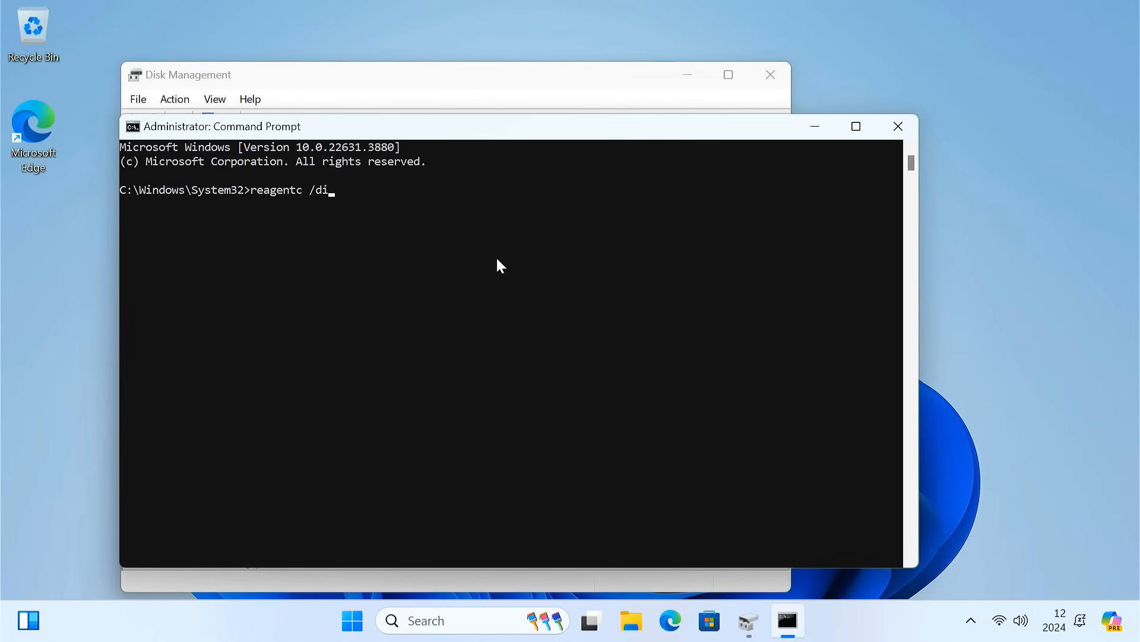
text(sable)
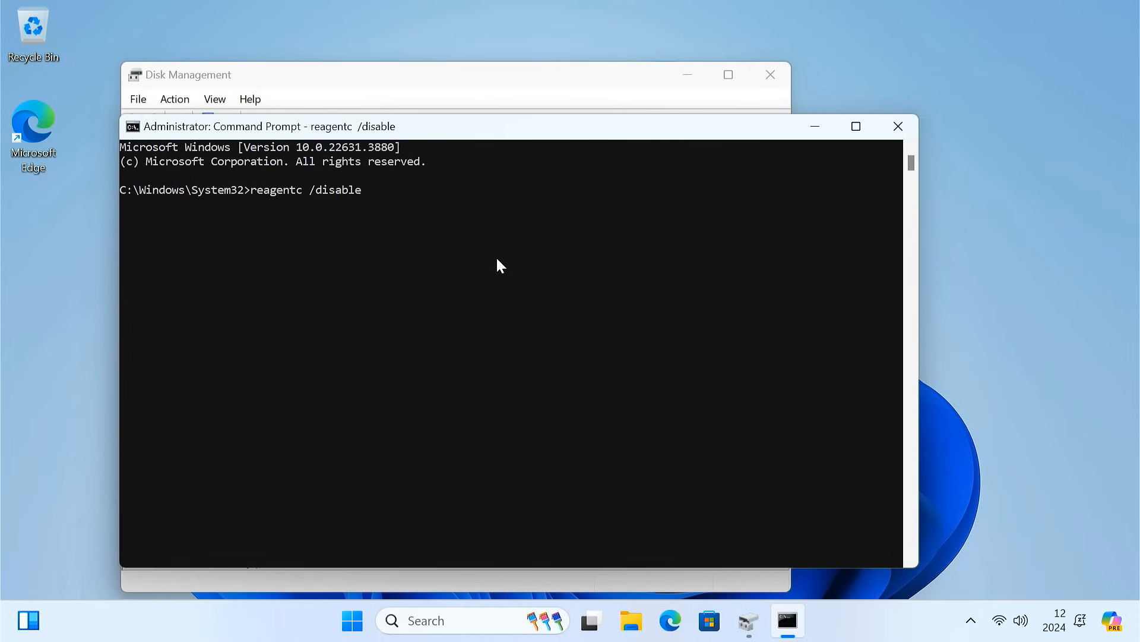
key(Enter)
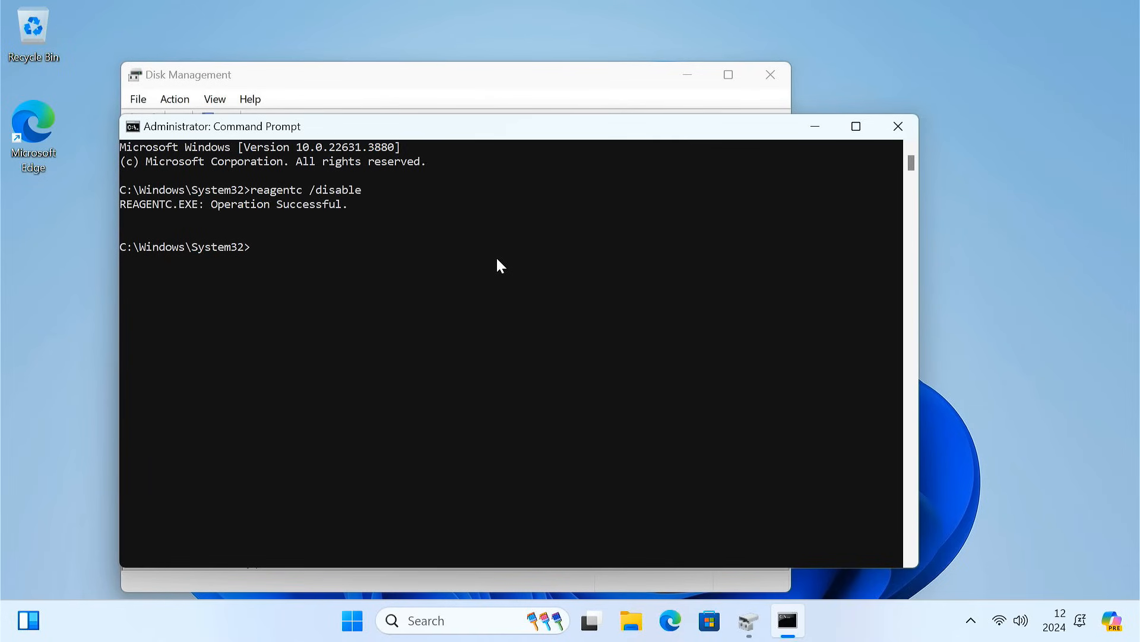
Step: Start diskpart, select disk 0 and list its partitions, including the 768 MB recovery one
text(diskpart)
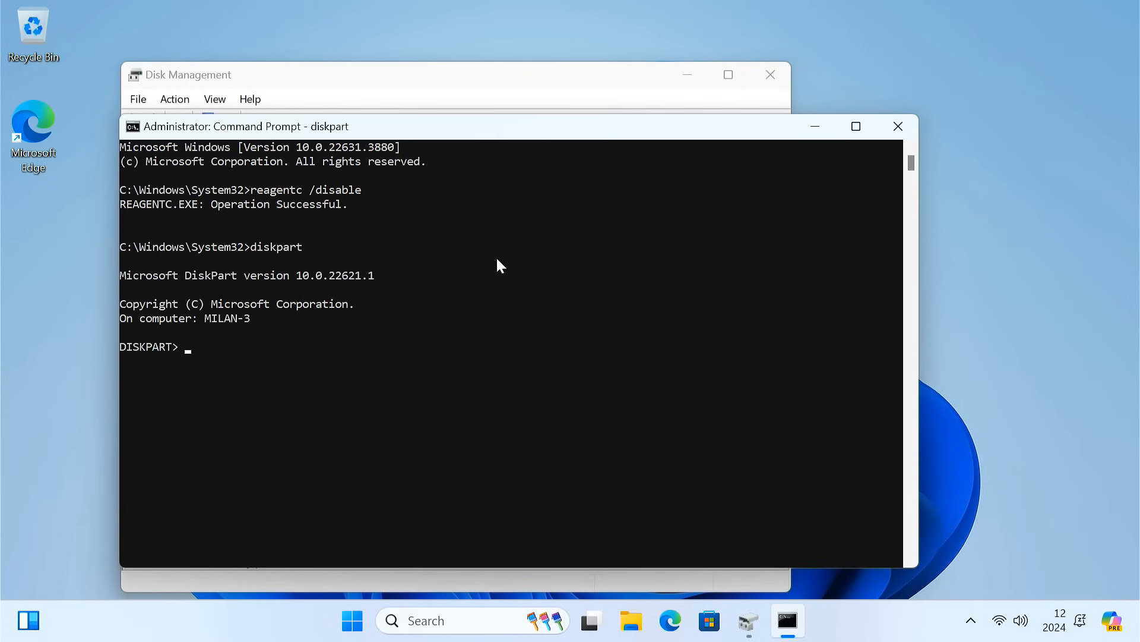
text(list disk)
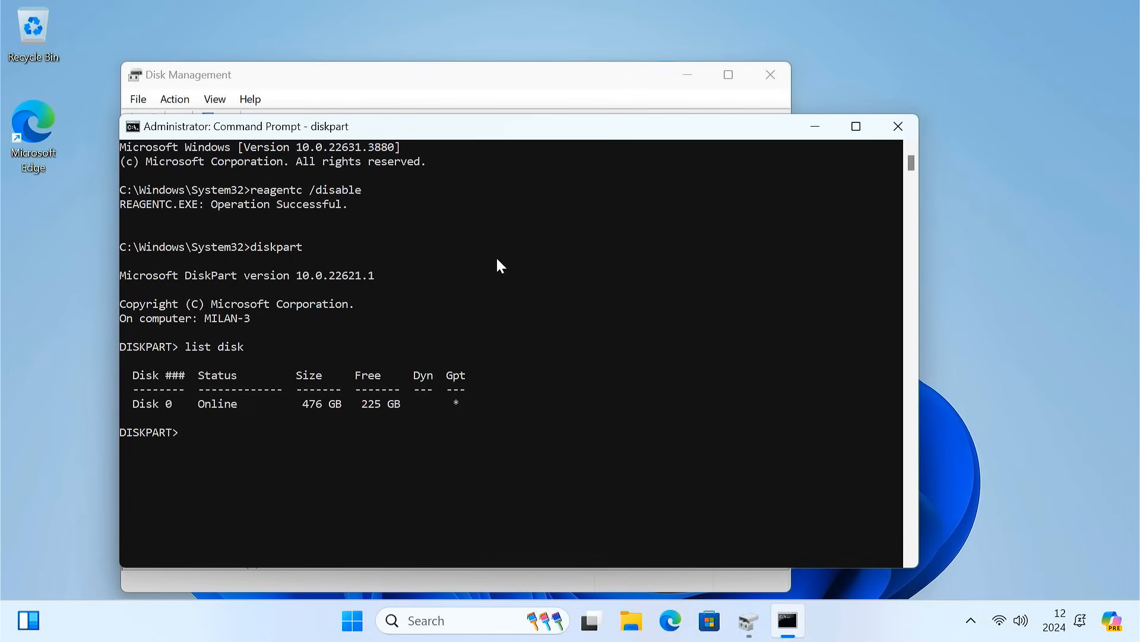
text(select disk 0)
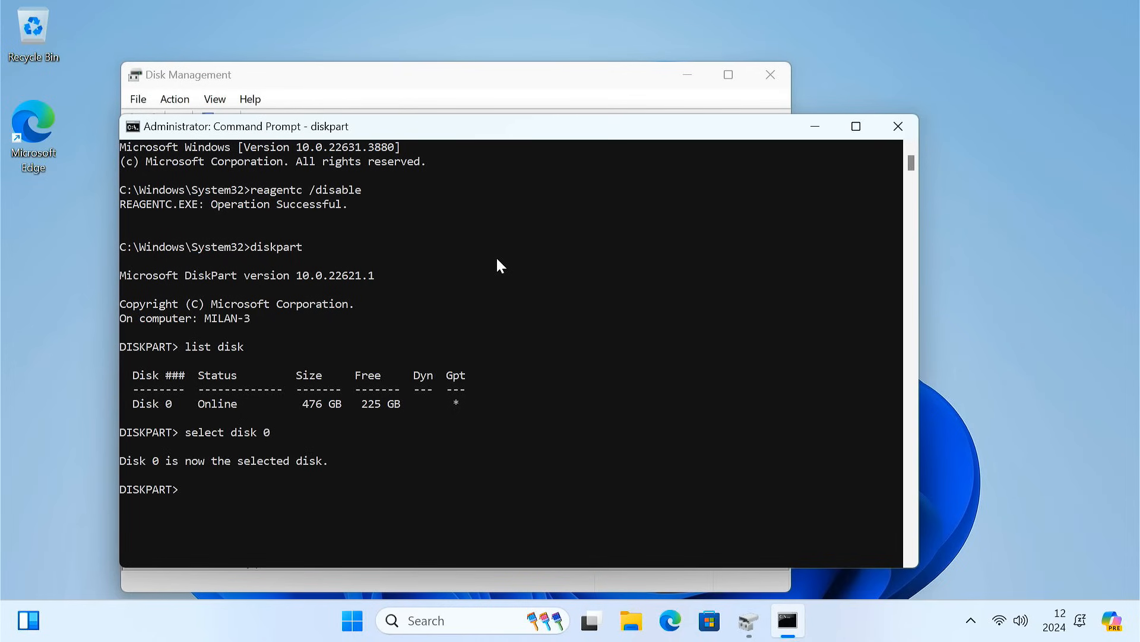
text(list partition)
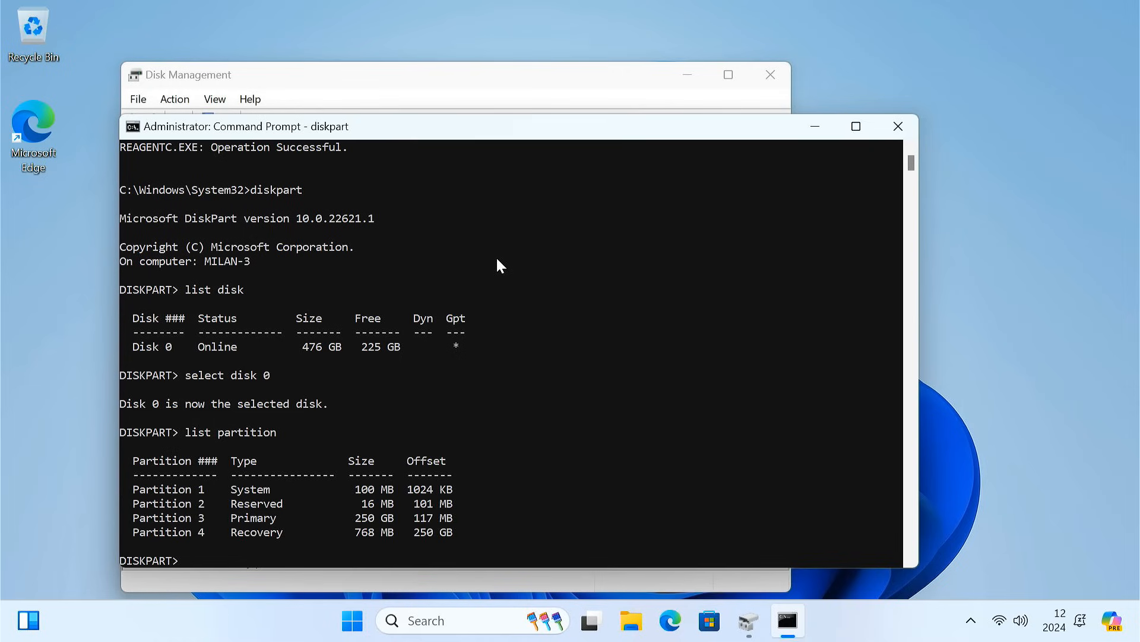
Step: Select recovery partition 4, show its details and copy its type GUID
double_click(257, 532)
text(select partition 4)
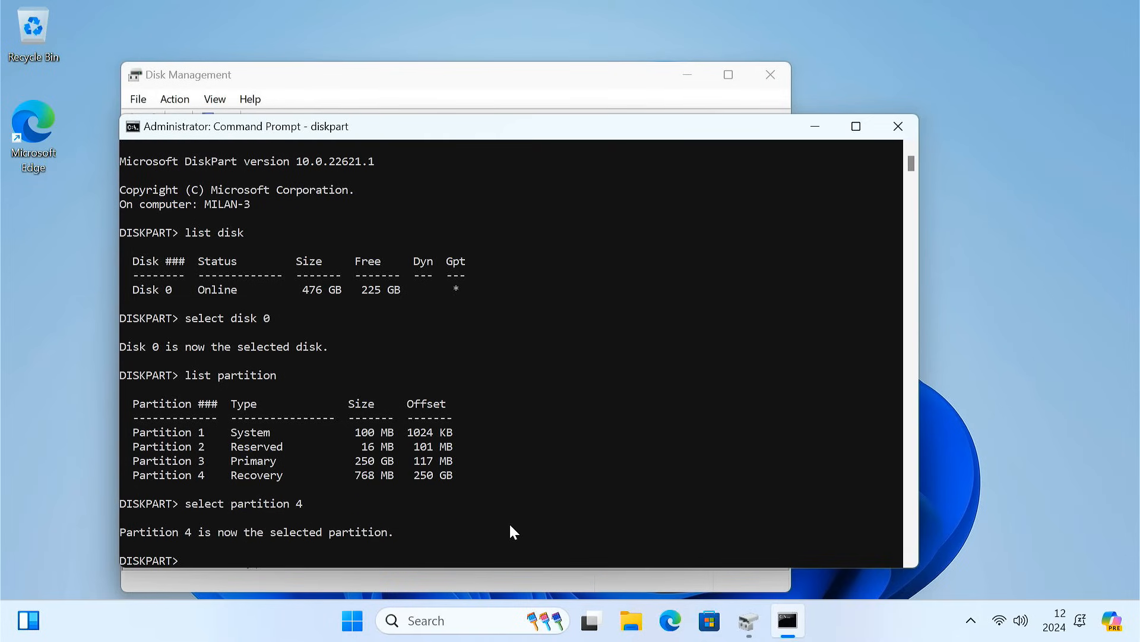
text(detail partition)
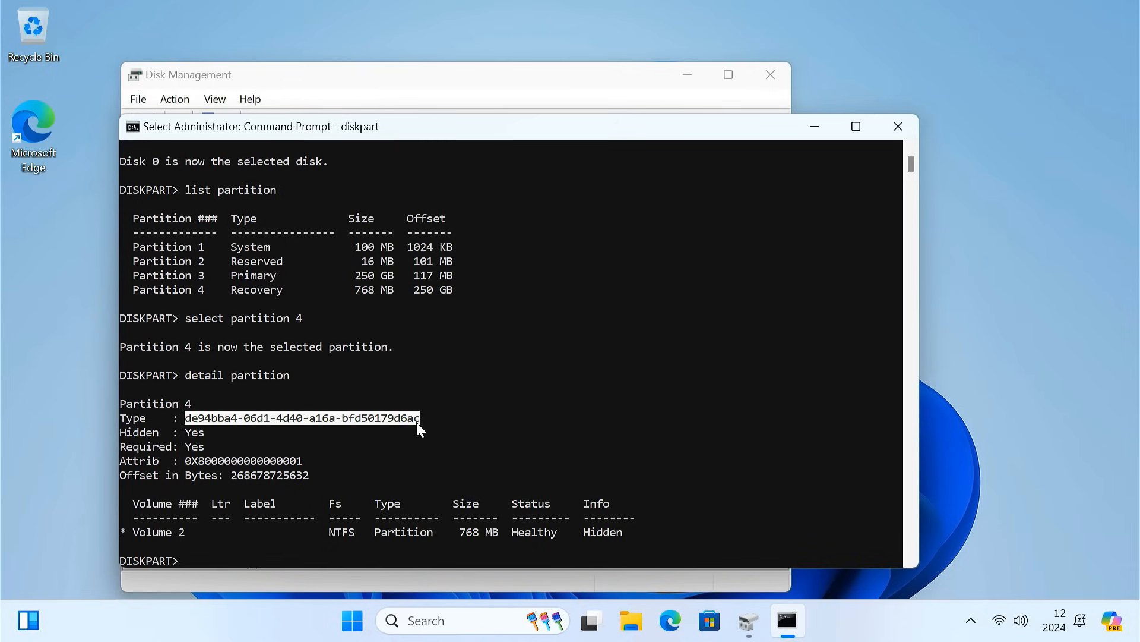
click(454, 621)
text(note)
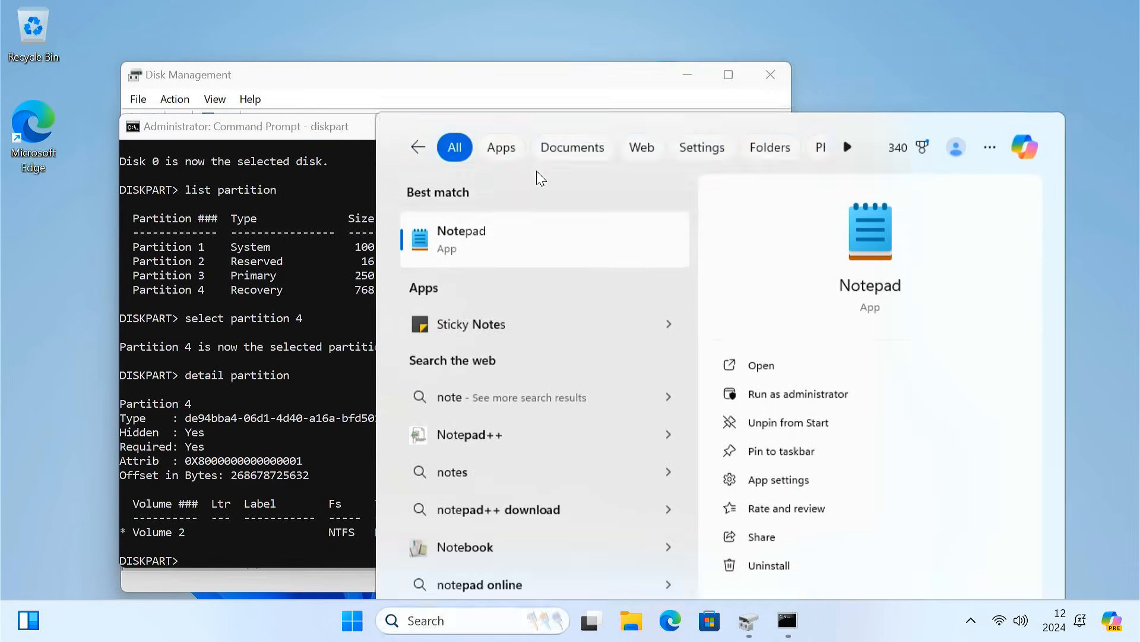
Step: Paste type ID de94bba4-06d1-4d40-a16a-bfd50179d6ac into a new Notepad document
click(461, 239)
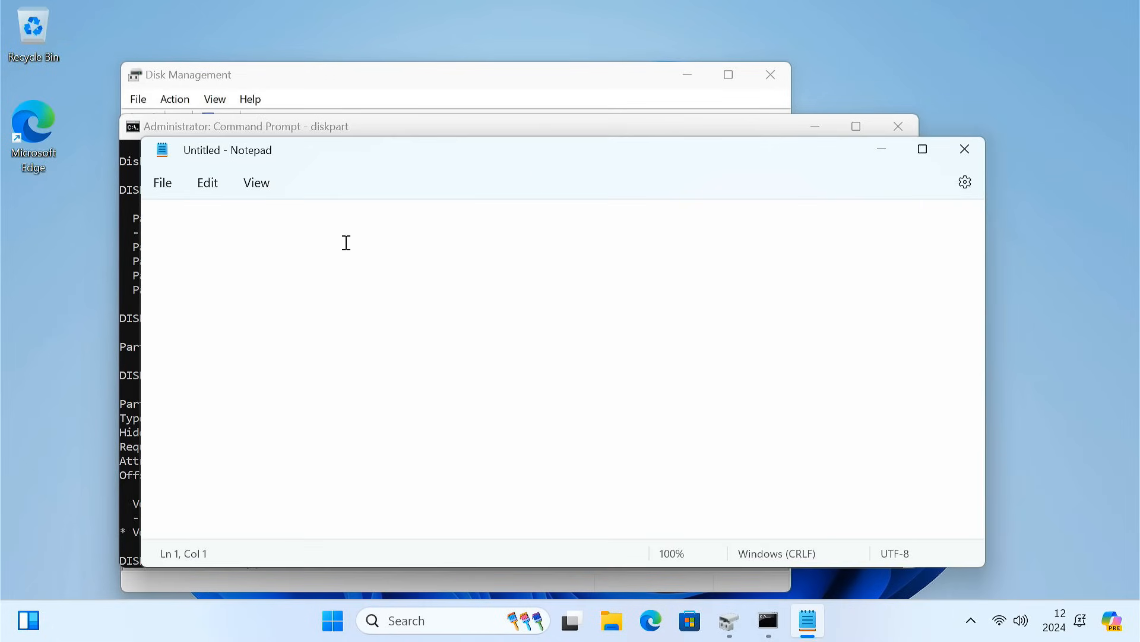
text(de94bba4-06d1-4d40-a16a-bfd50179d6ac)
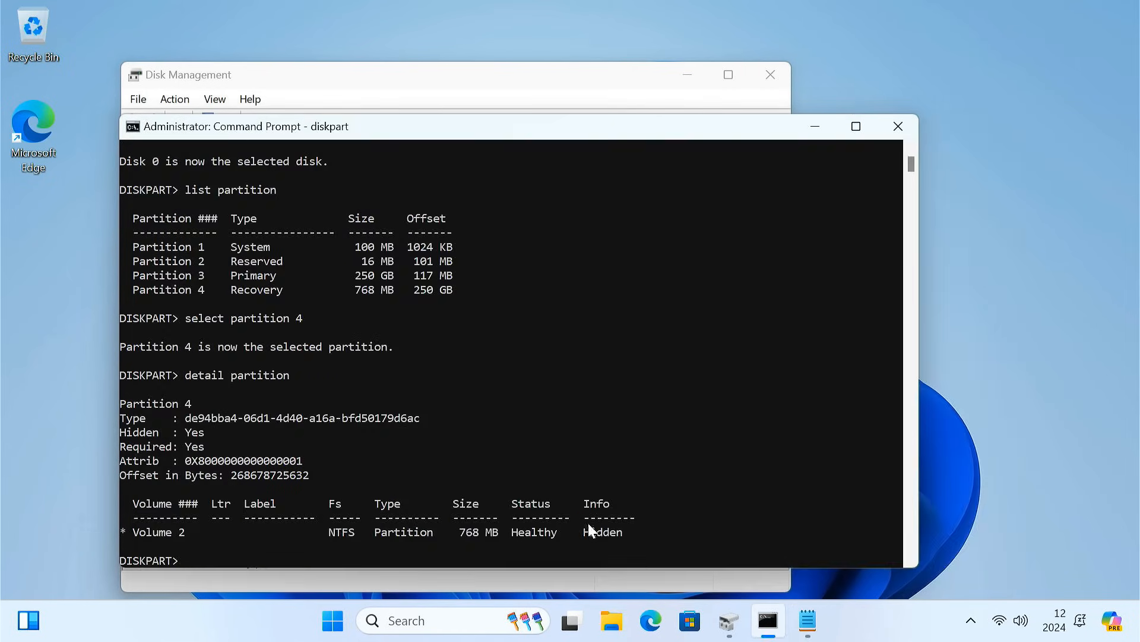
Step: Delete the 768 MB recovery partition with 'delete partition override'
text(delete)
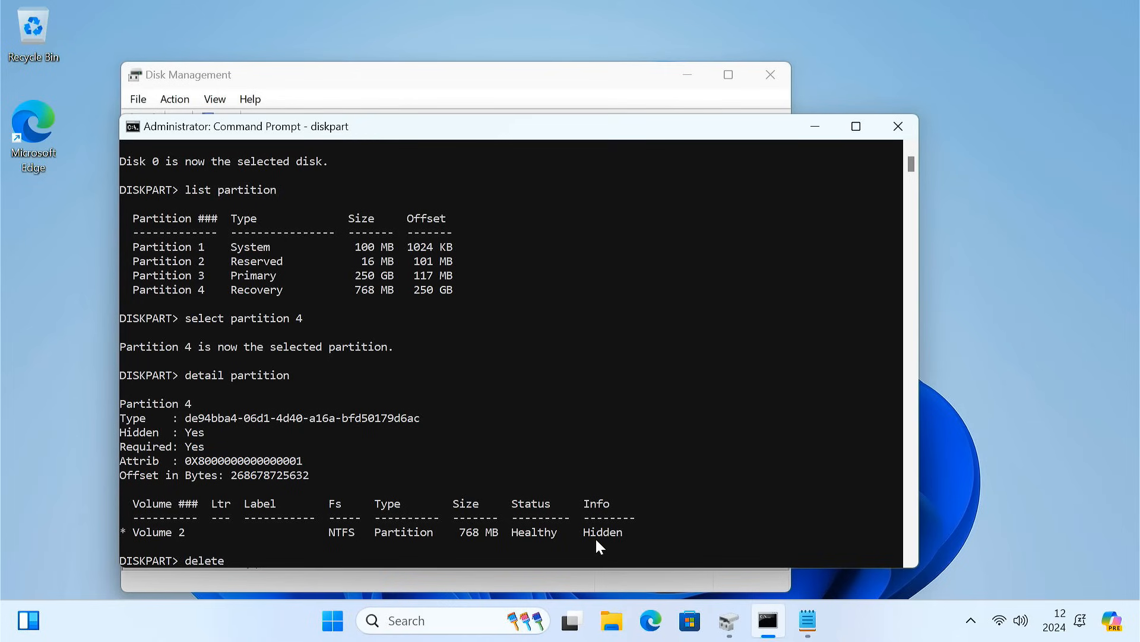
text(partition o)
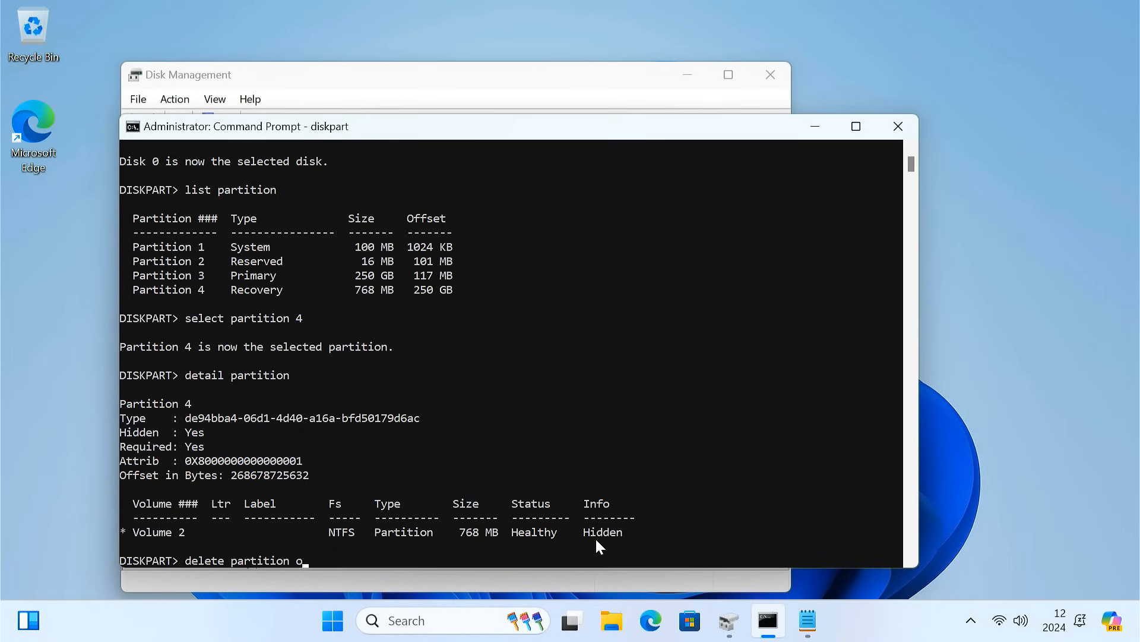
text(verride)
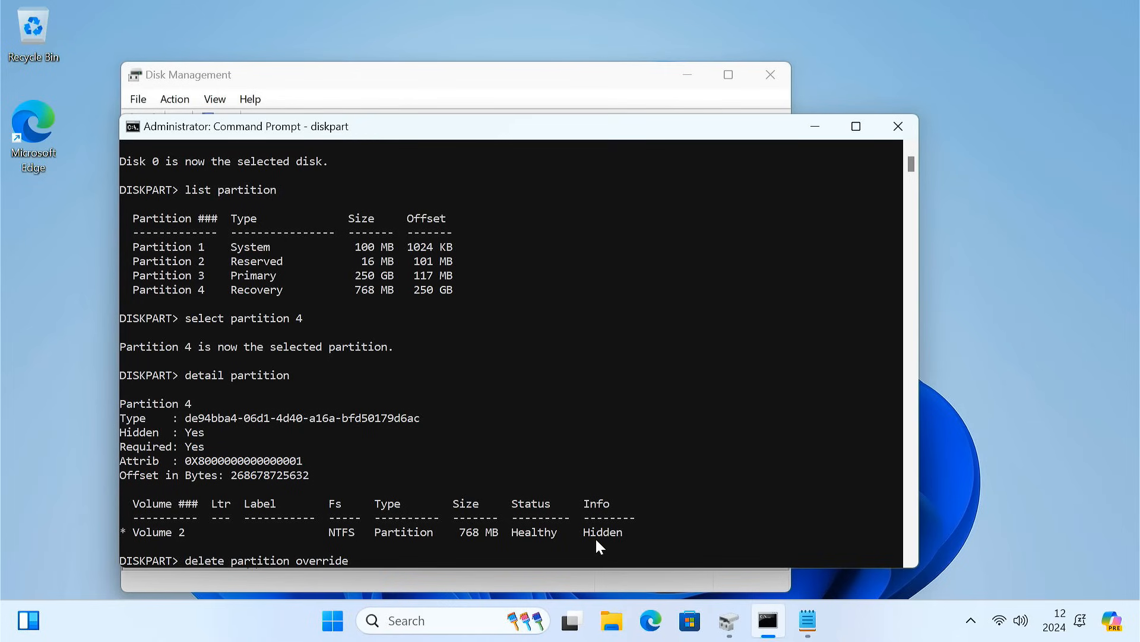
key(Enter)
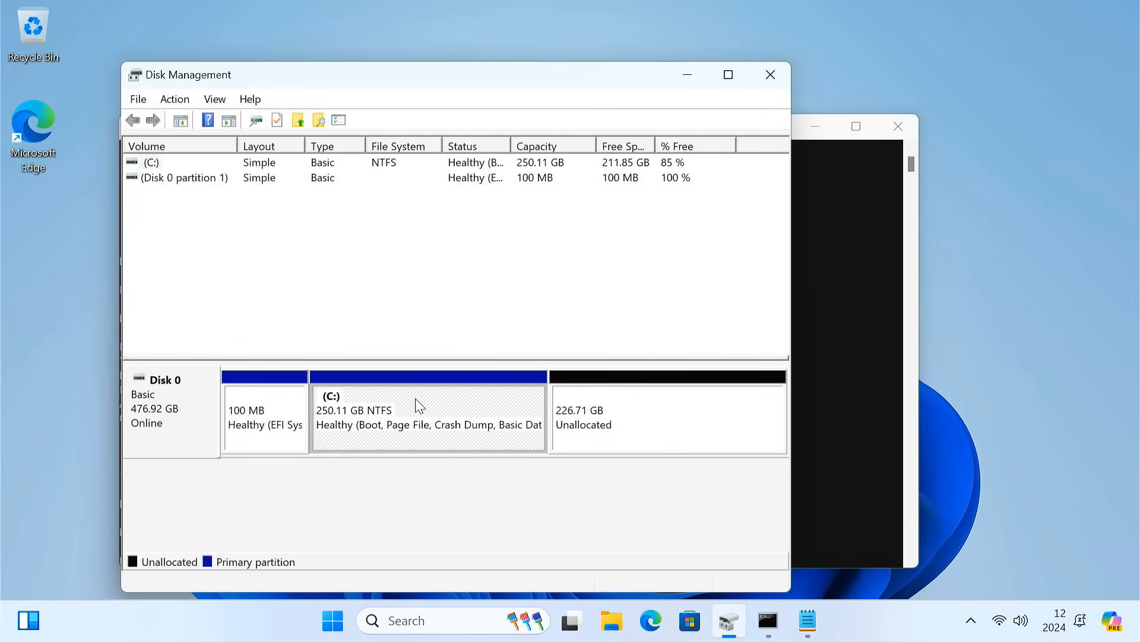
Step: Extend C: through the Extend Volume Wizard to 476.82 GB
right_click(418, 404)
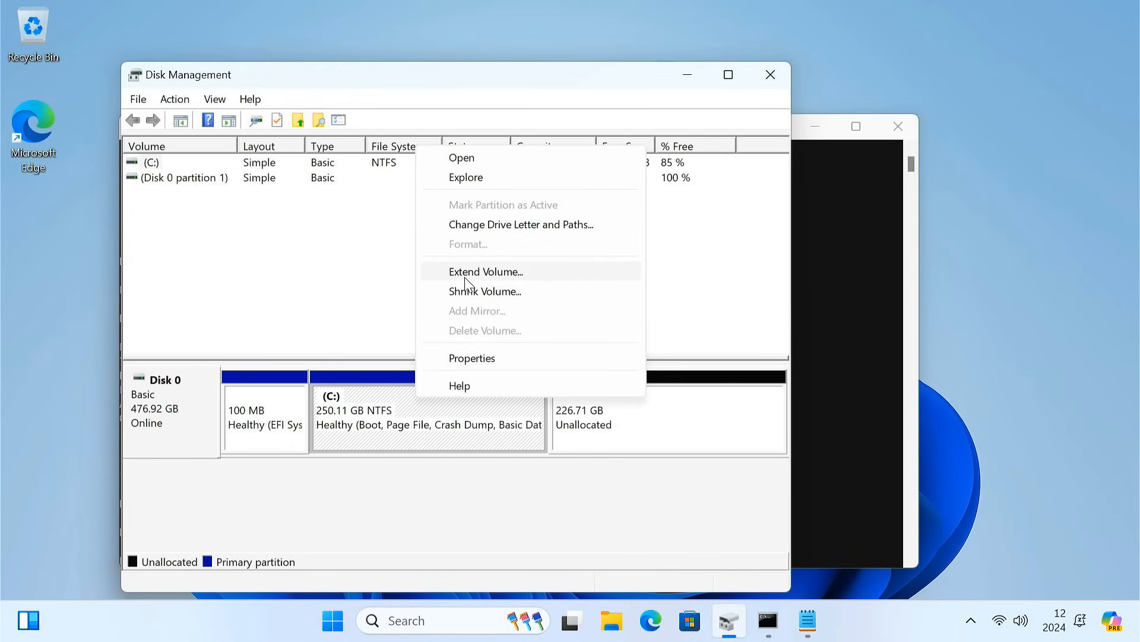
click(485, 271)
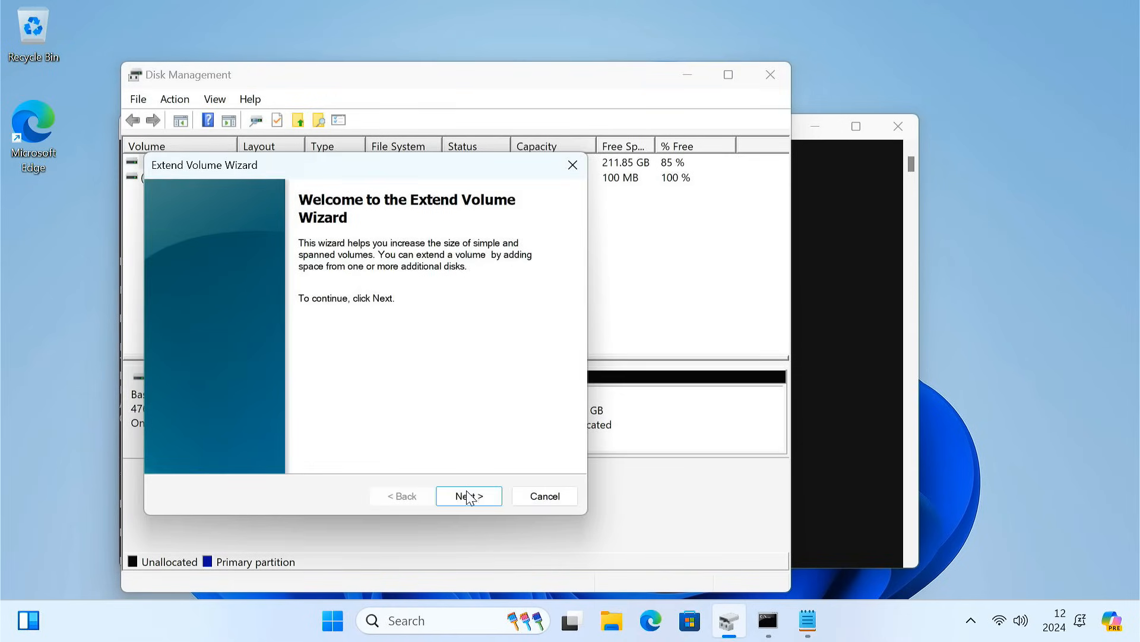
click(468, 496)
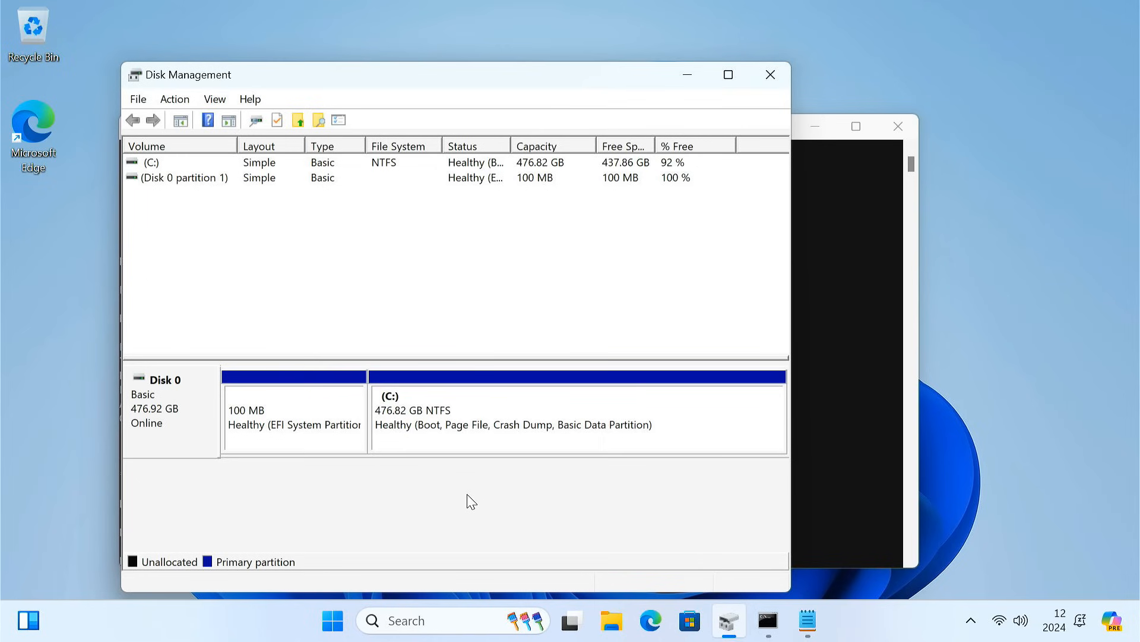
right_click(527, 417)
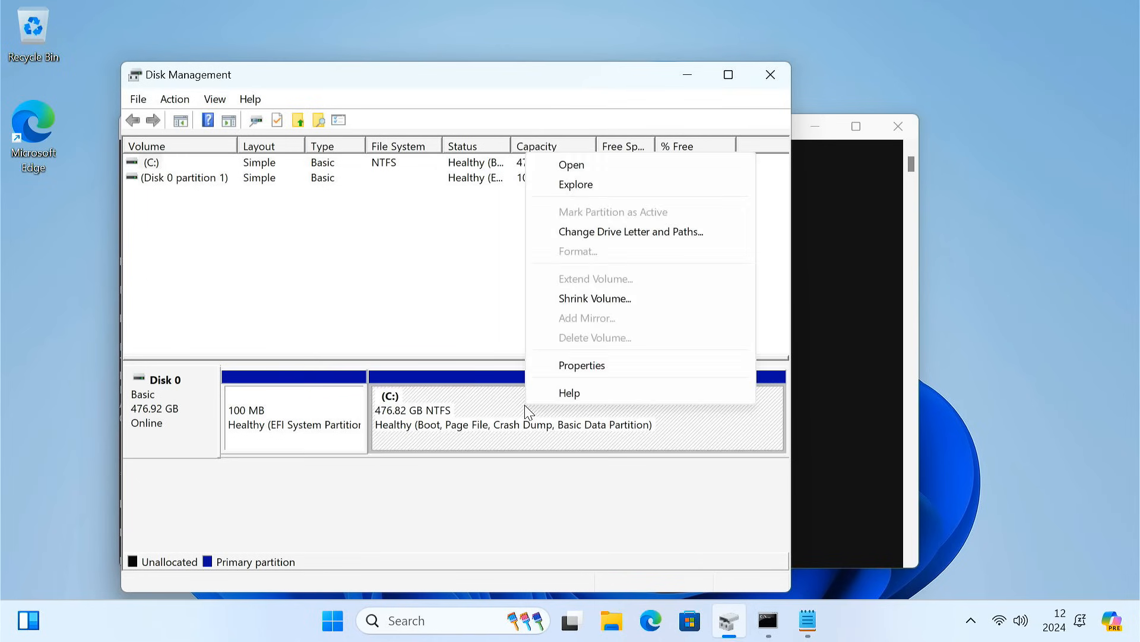
Step: Shrink C: by 1024 MB
click(595, 299)
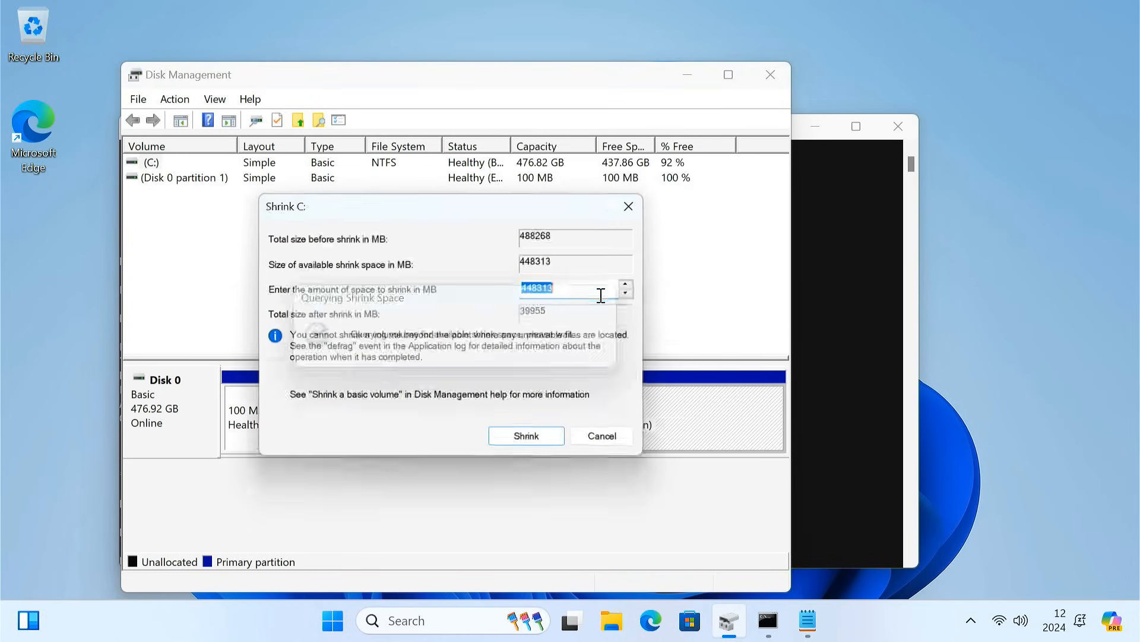
text(1)
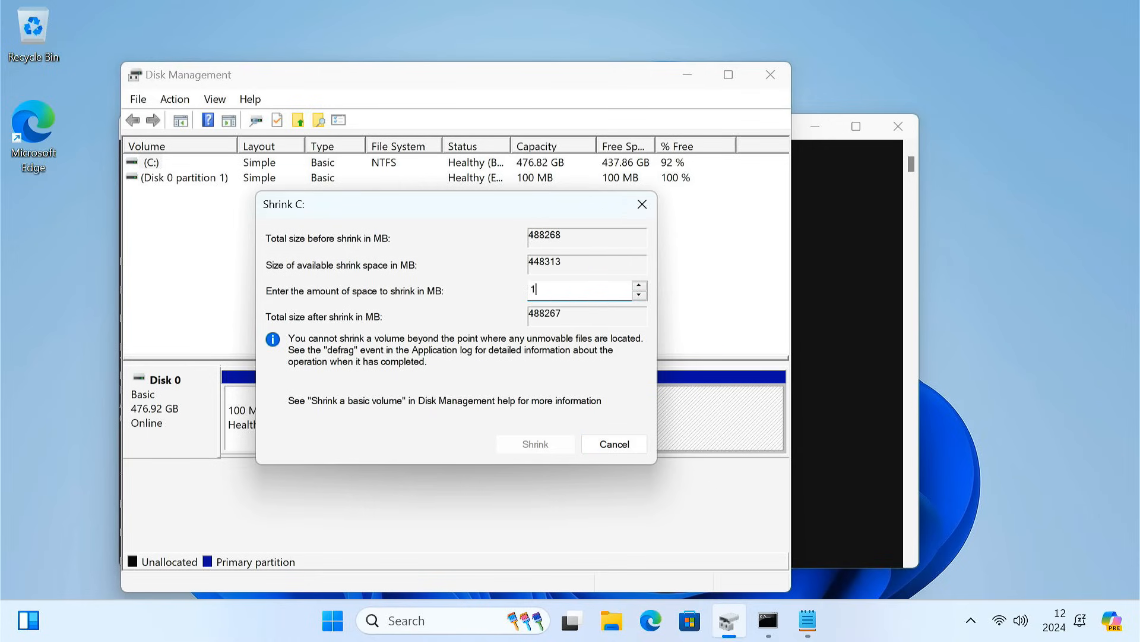
text(024)
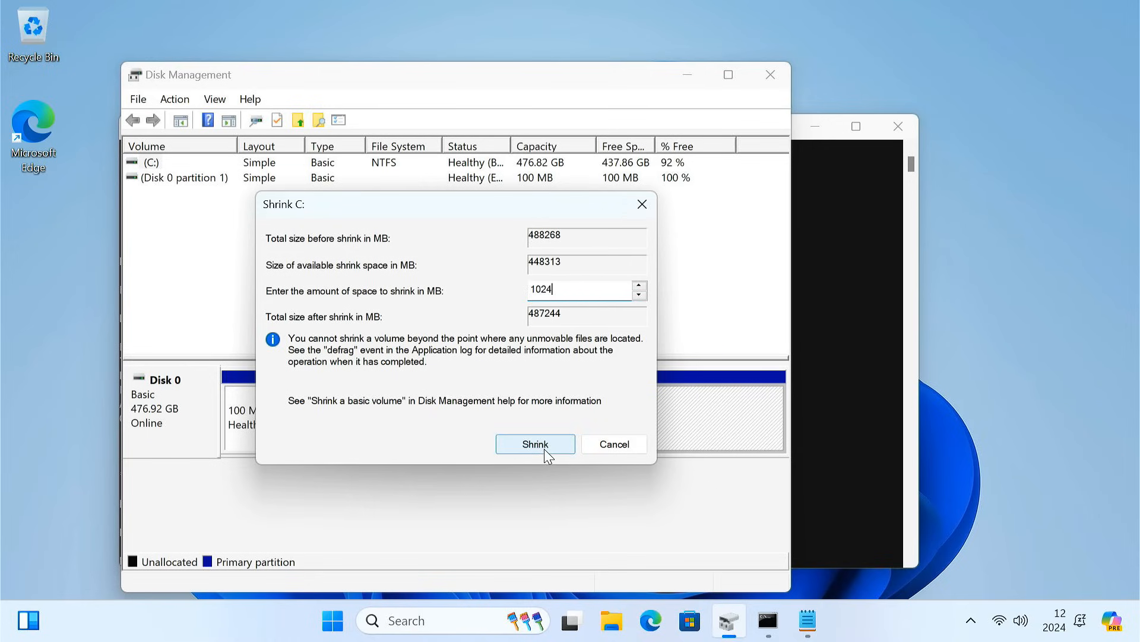
click(535, 444)
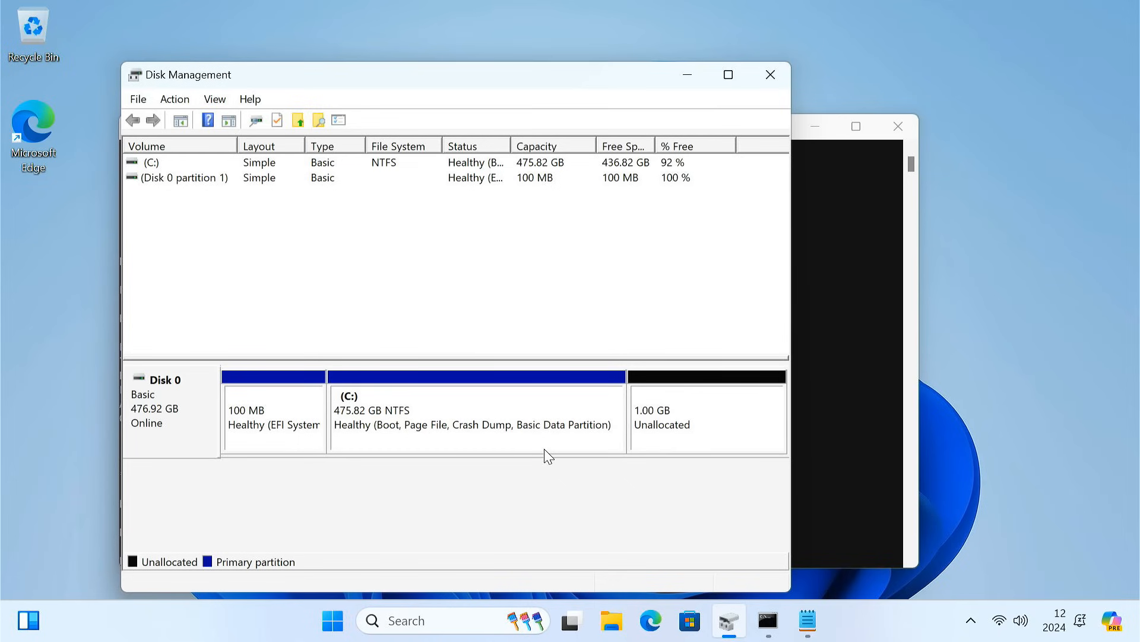
Step: Create a 1024 MB new simple volume in the freed unallocated space
right_click(705, 420)
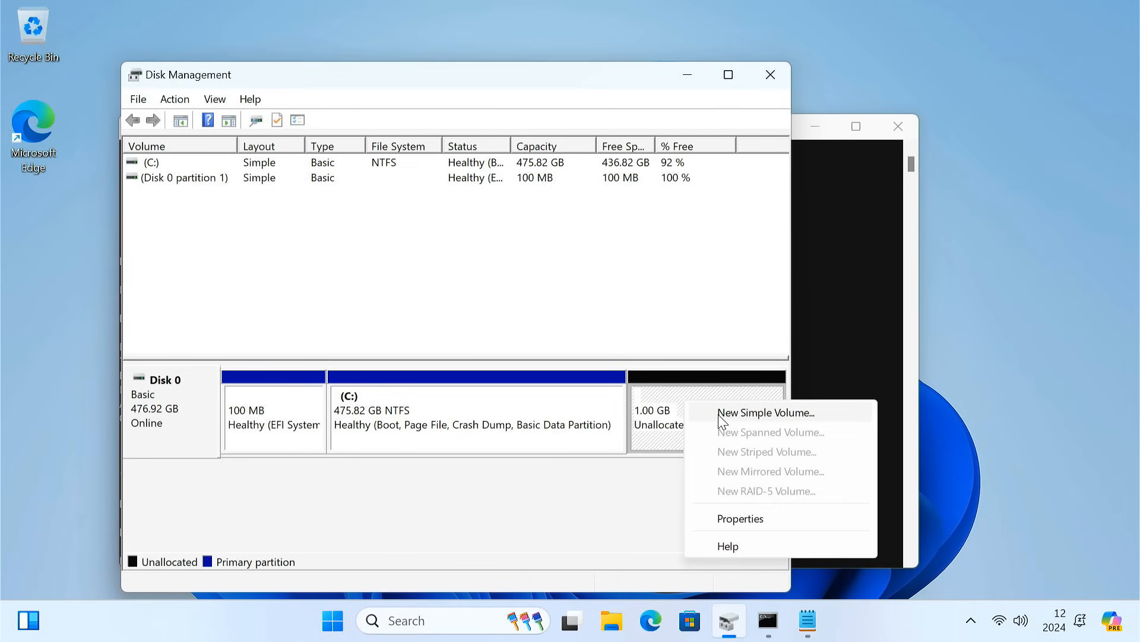
click(765, 413)
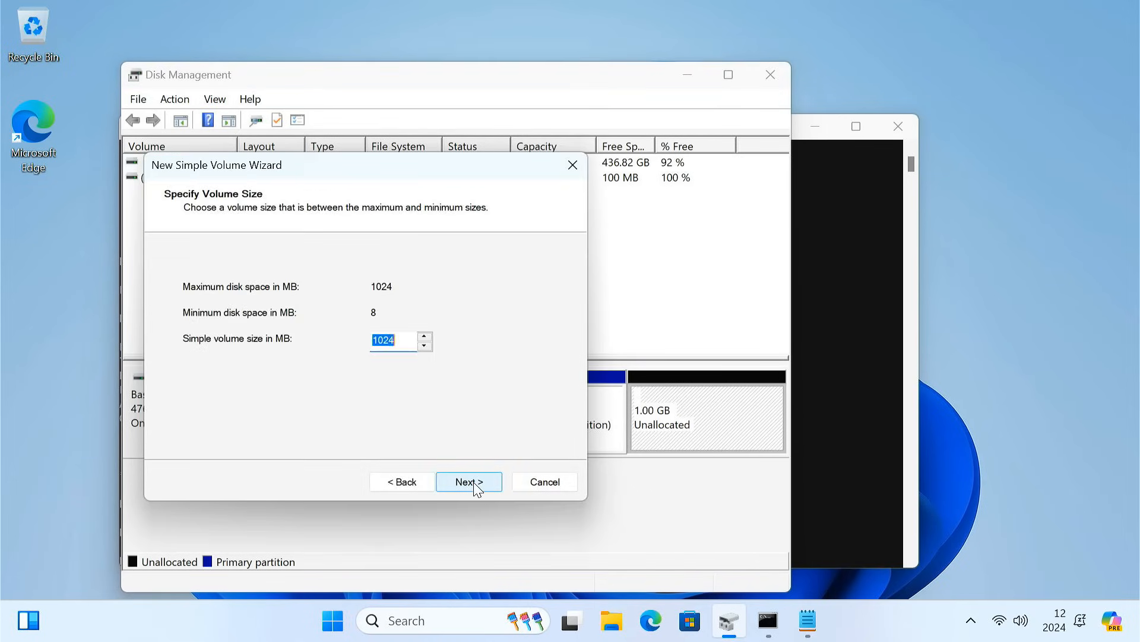
click(469, 481)
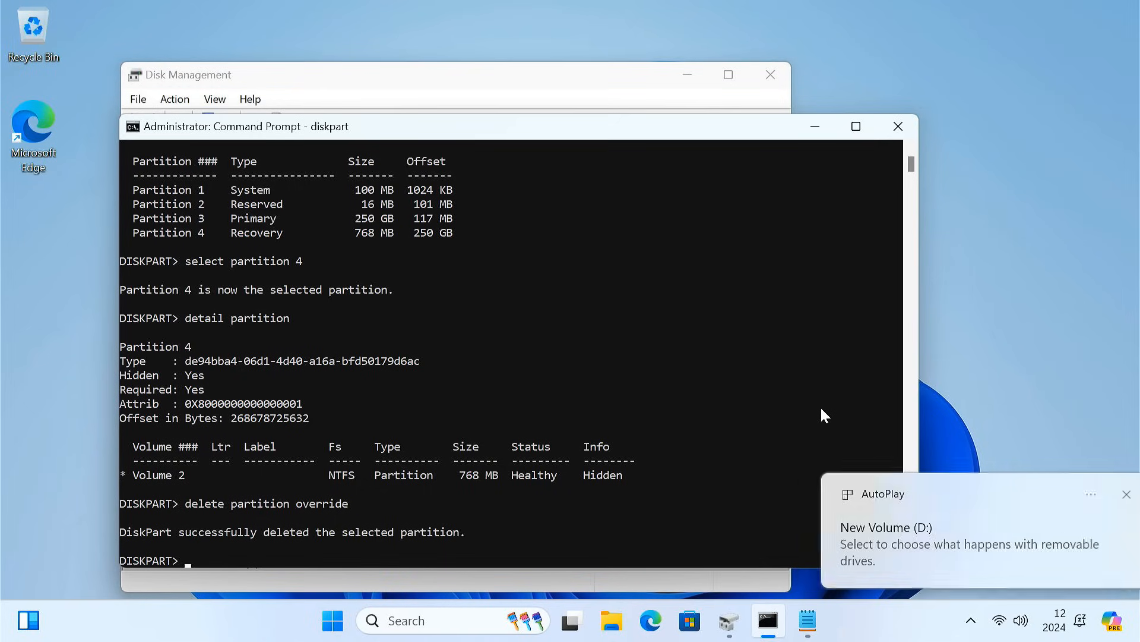
Step: In diskpart, list partitions and select the new 1024 MB partition 4
text(list)
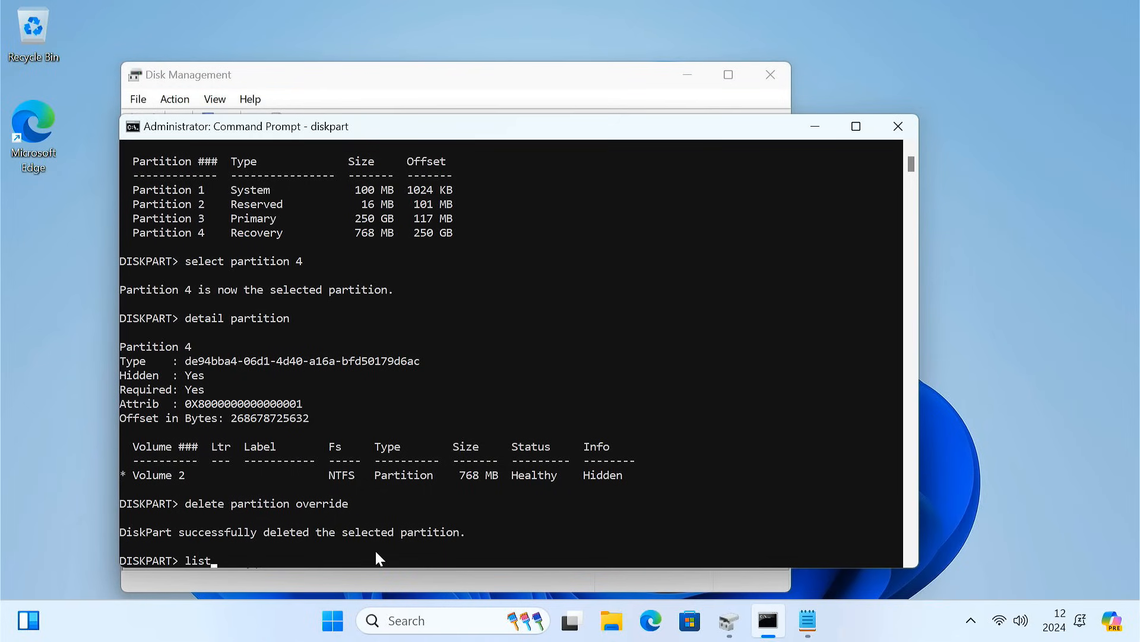
text(partition)
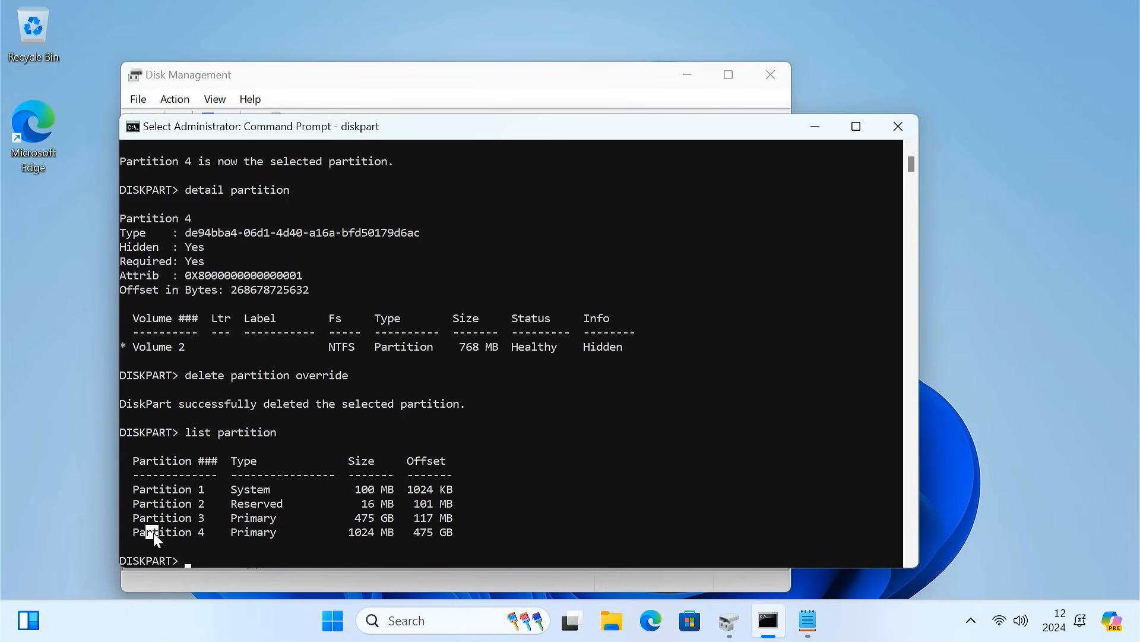
text(select partition 4)
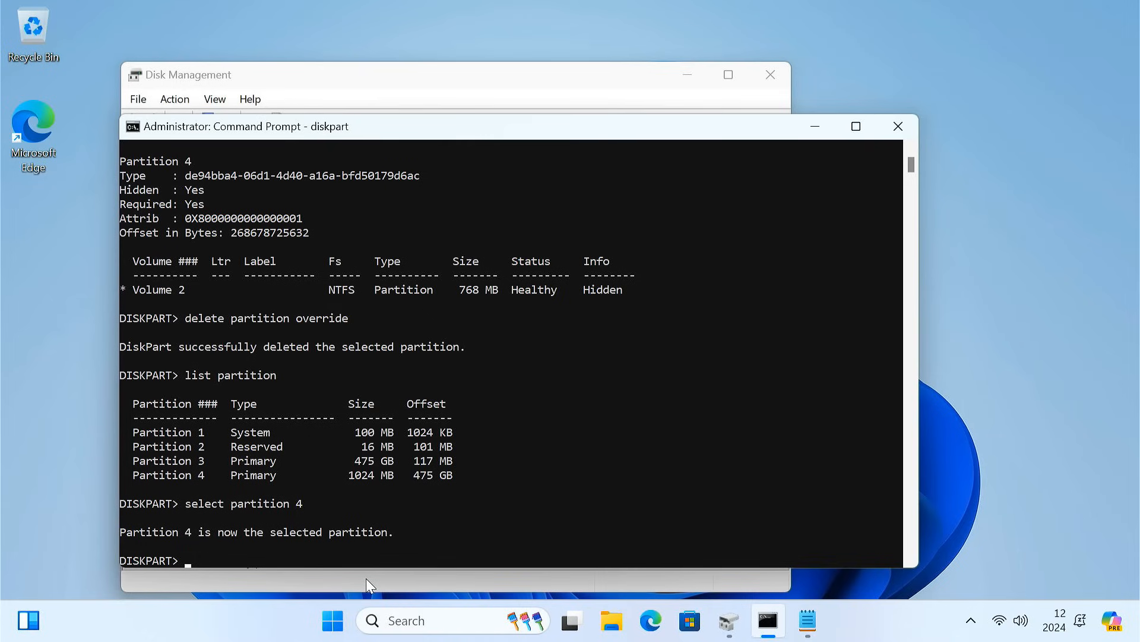
text(set id=)
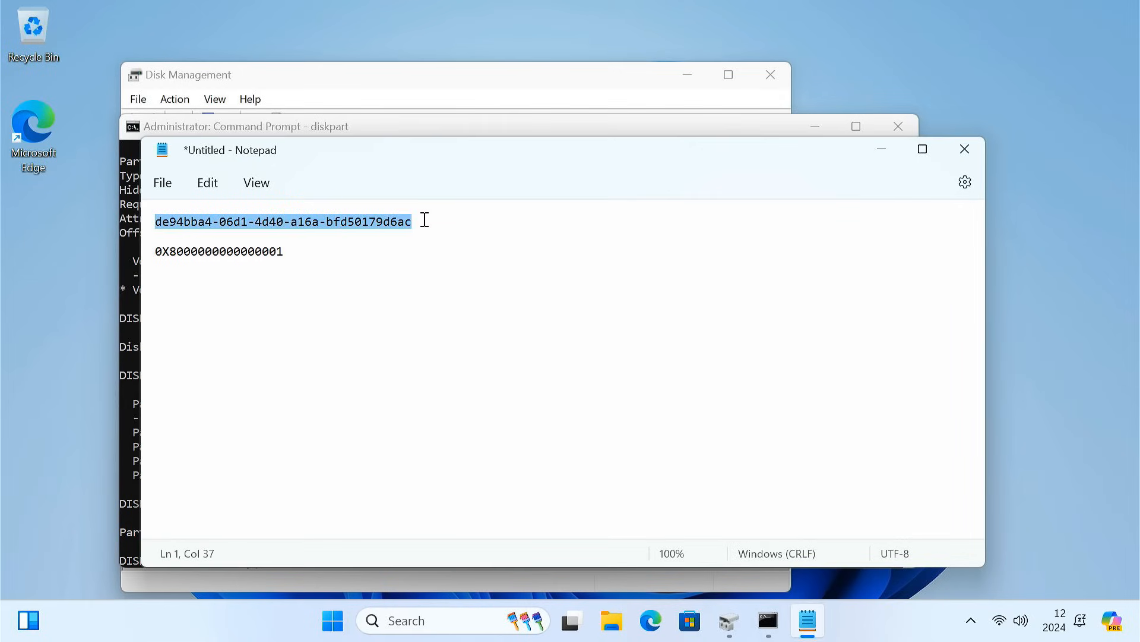
click(243, 126)
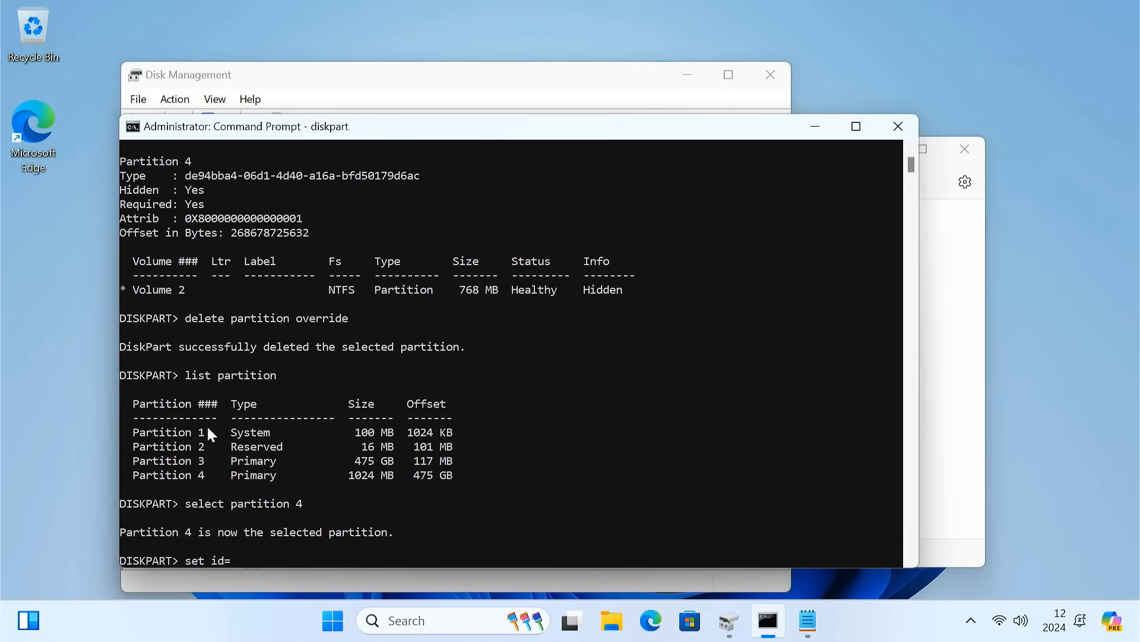
text(de94bba4-06d1-4d40-a16a-bfd50179d6ac)
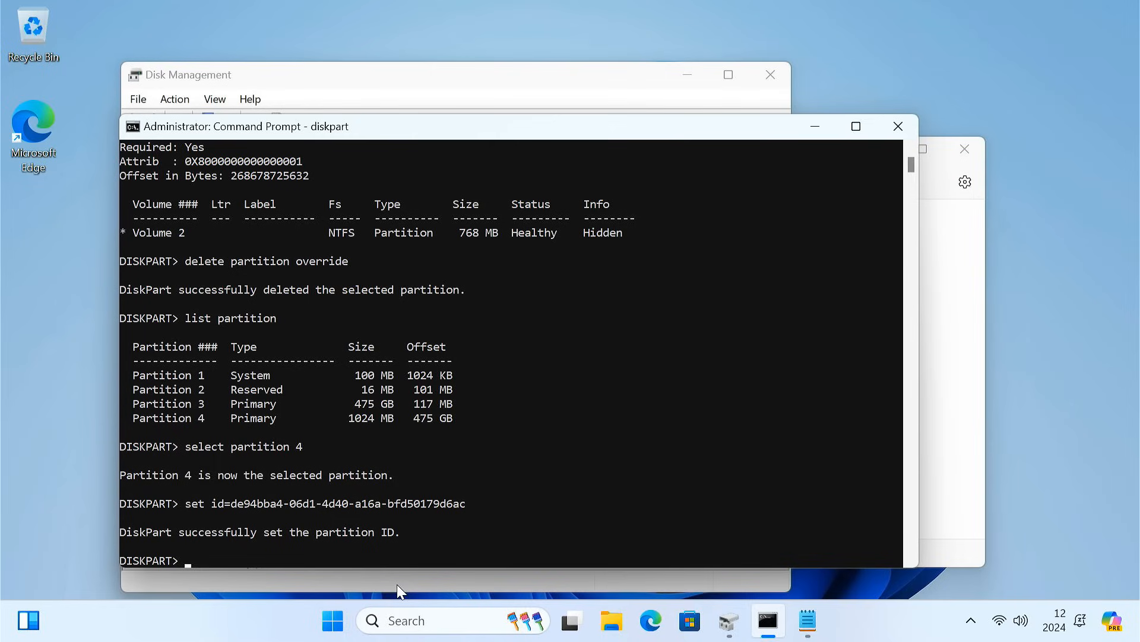
text(gpt)
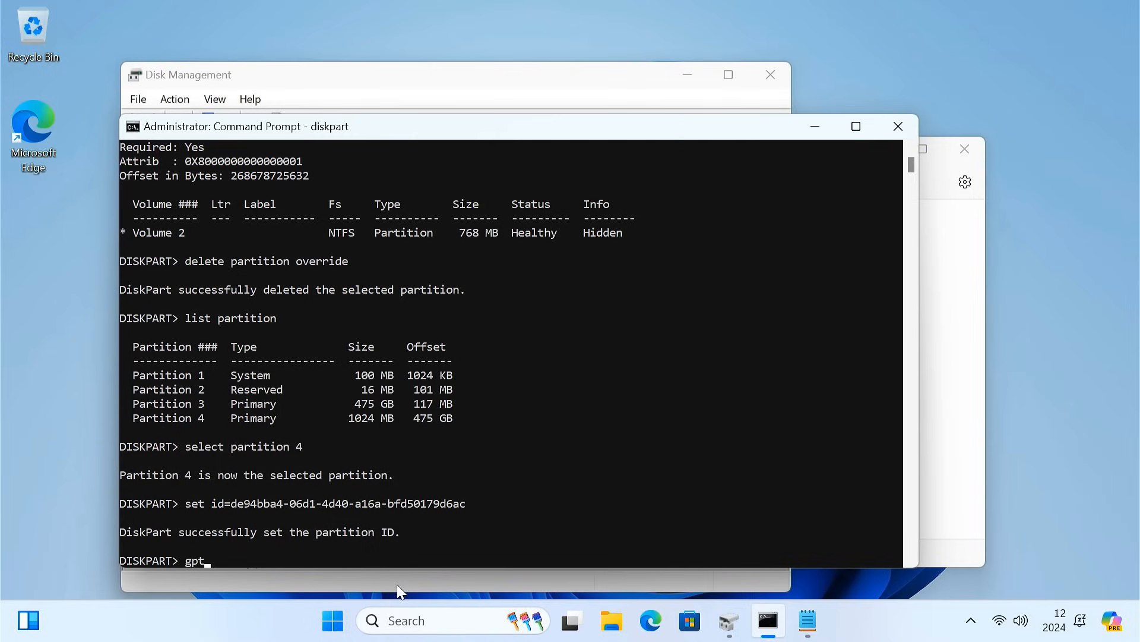
text(attributes)
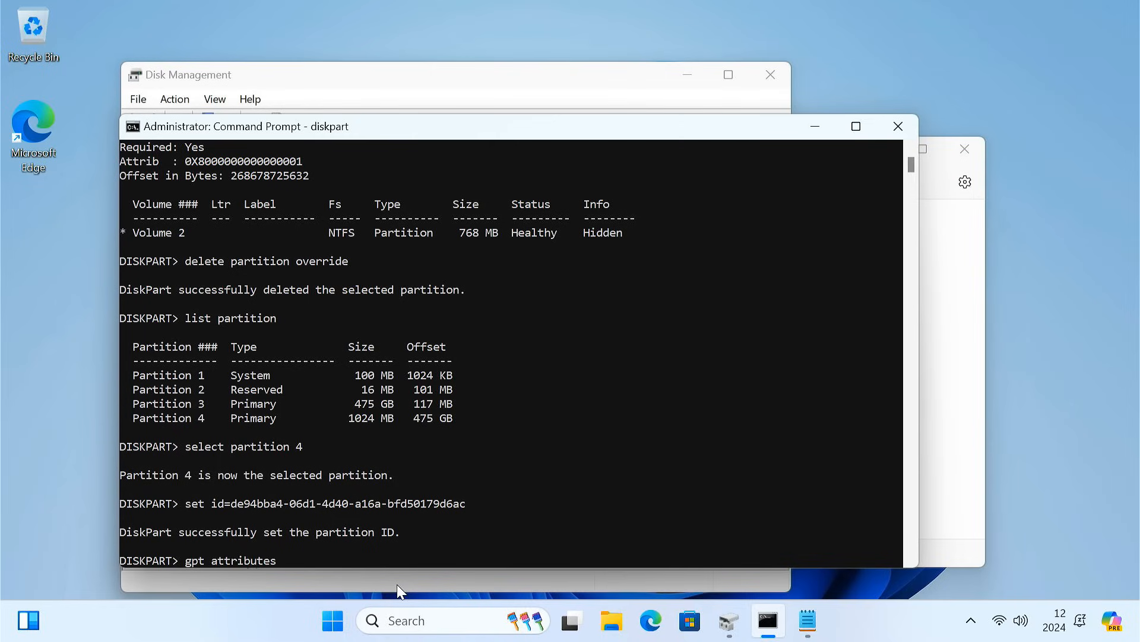
text(=)
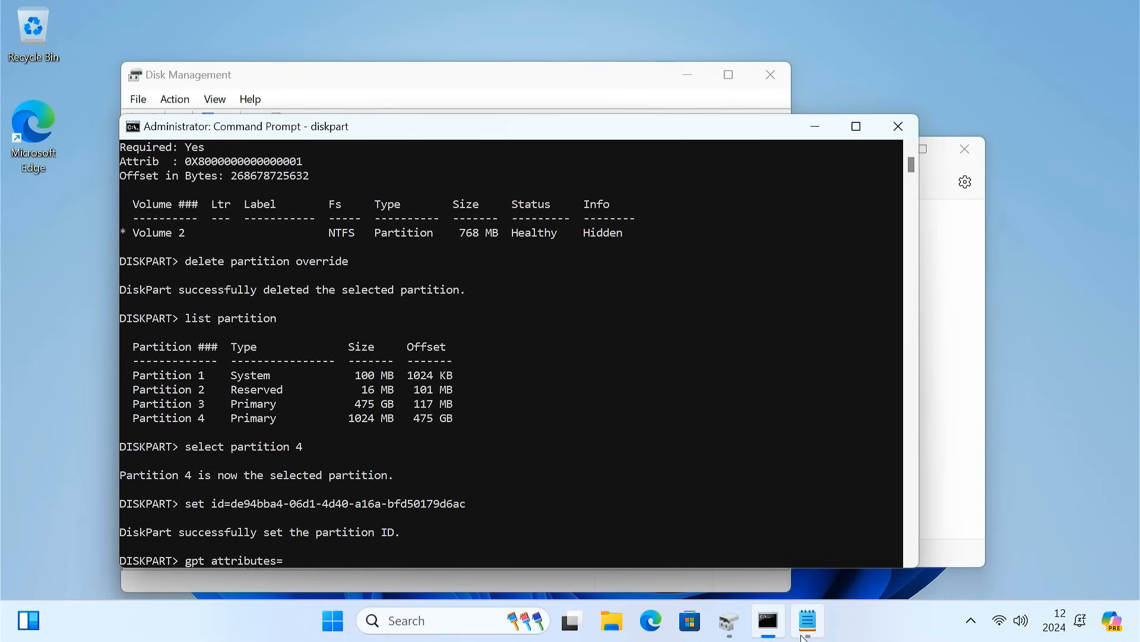
click(807, 620)
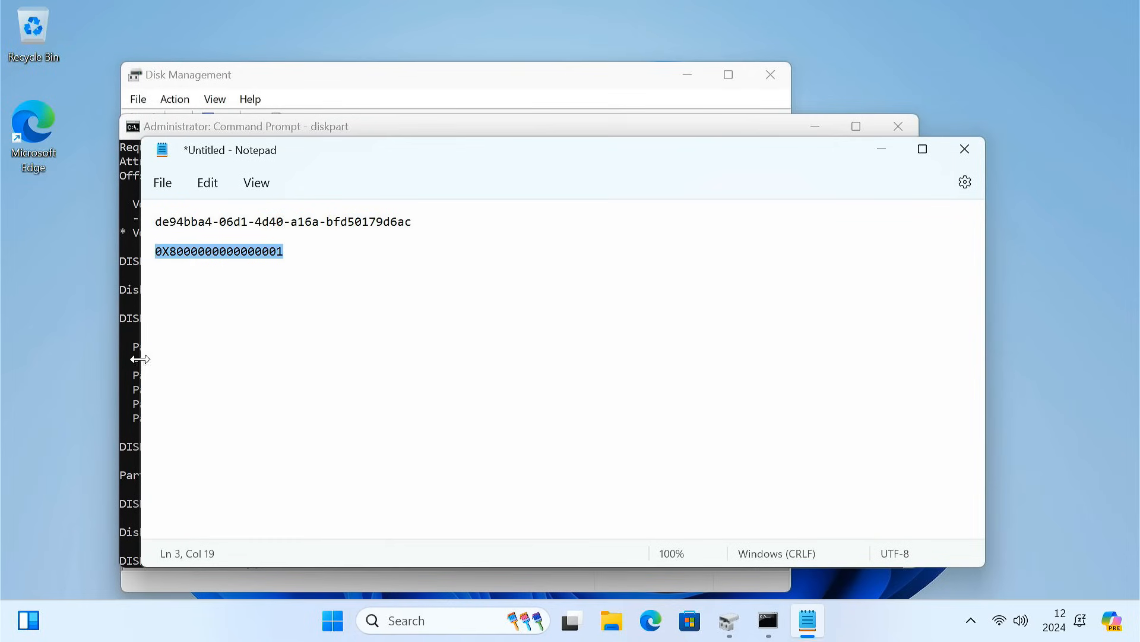
click(246, 126)
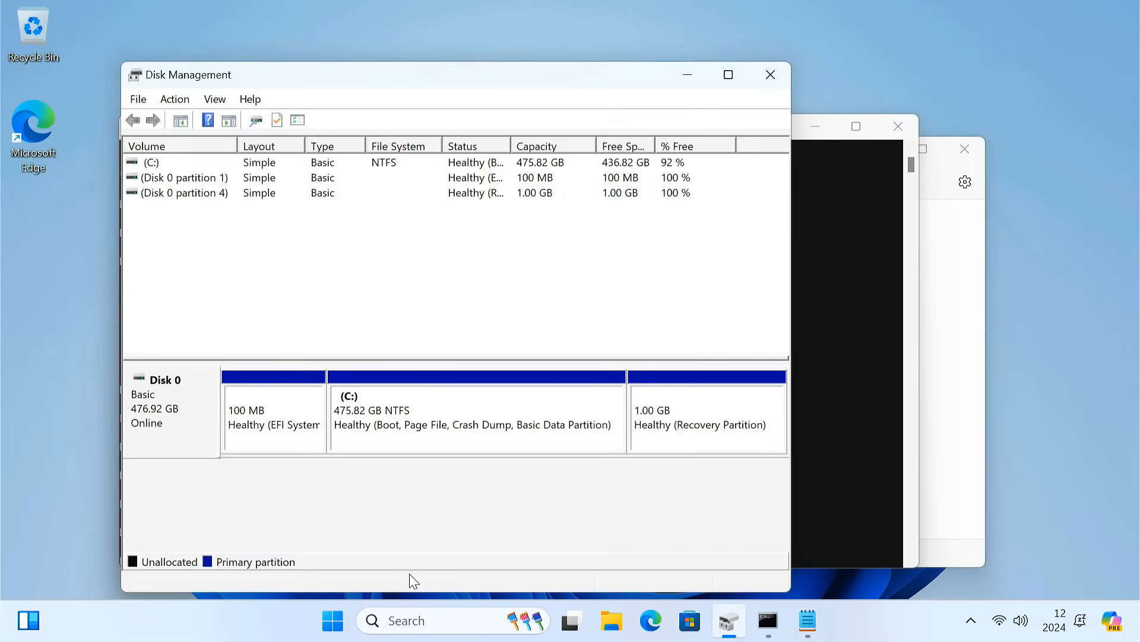
mouse_move(742, 438)
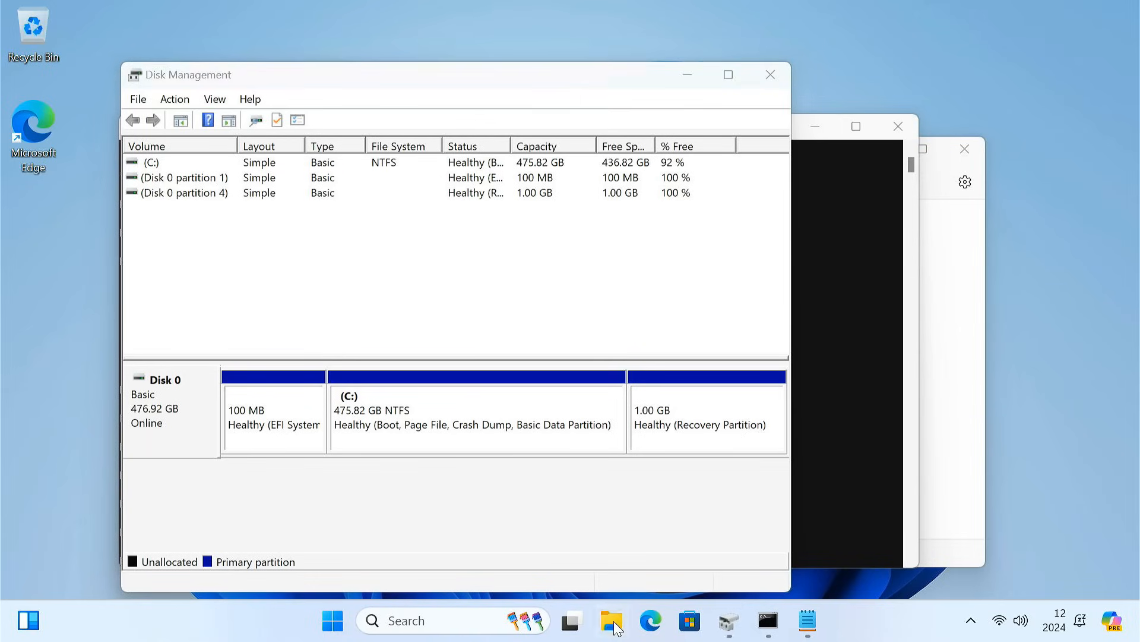
Step: Check File Explorer's This PC, which still lists New Volume (D:)
click(611, 621)
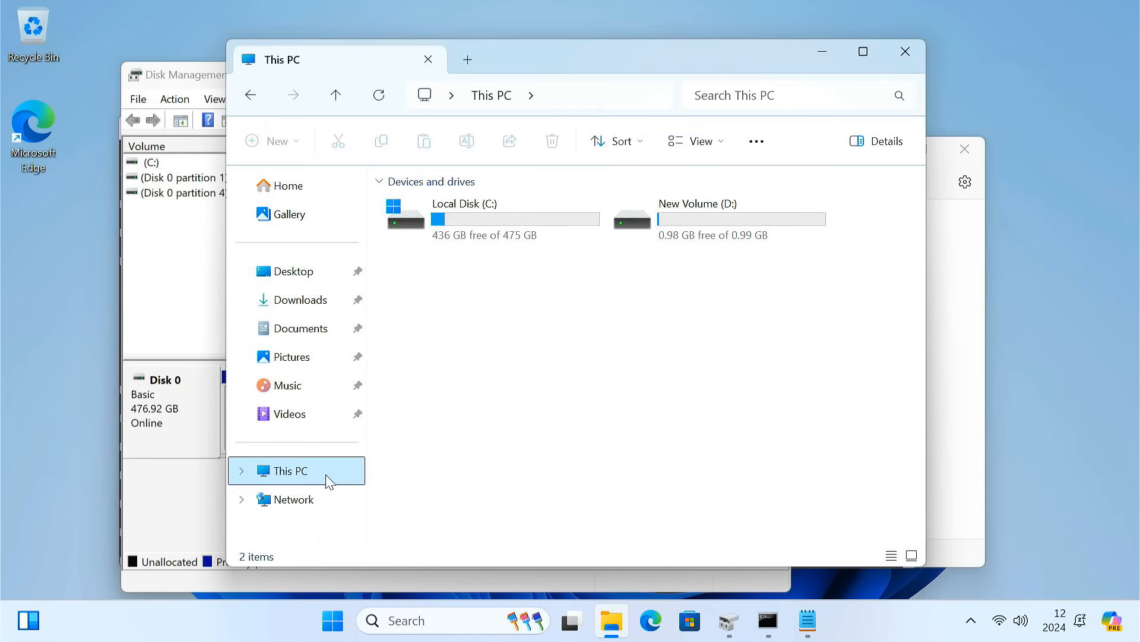
click(711, 218)
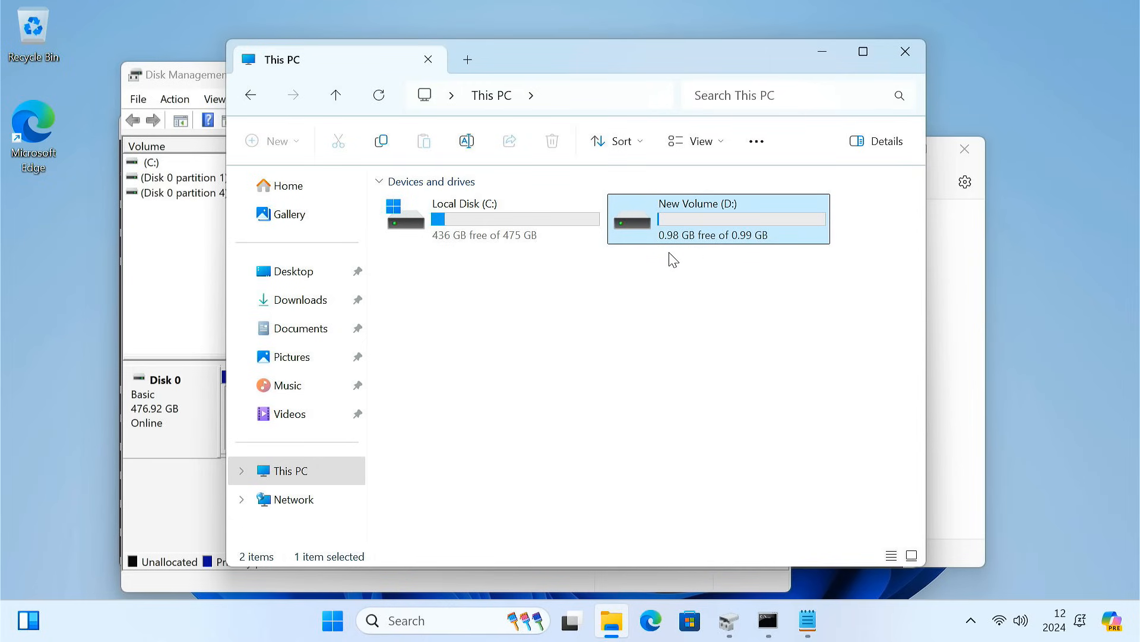
mouse_move(738, 212)
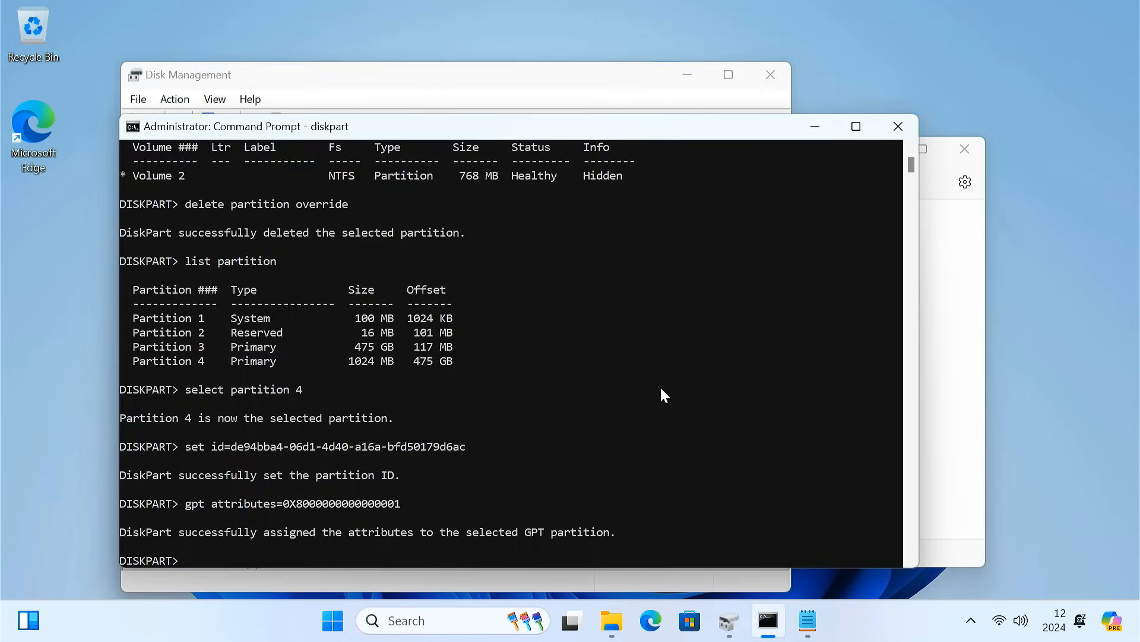
Step: List volumes, remove drive letter D from the recovery volume, and exit diskpart
text(list volume)
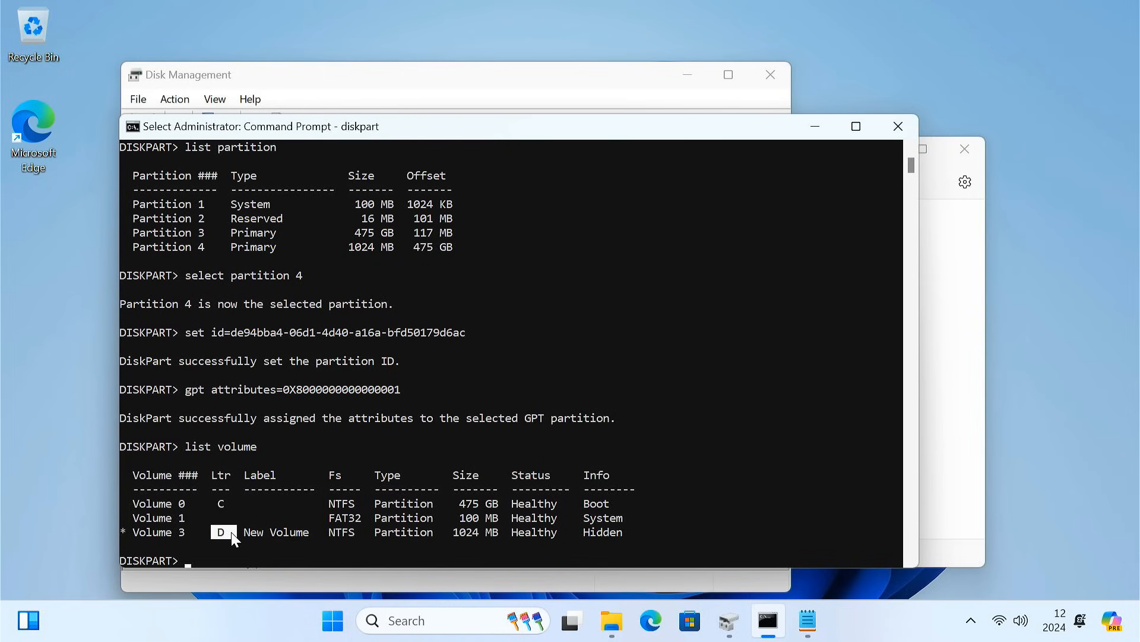
mouse_move(336, 565)
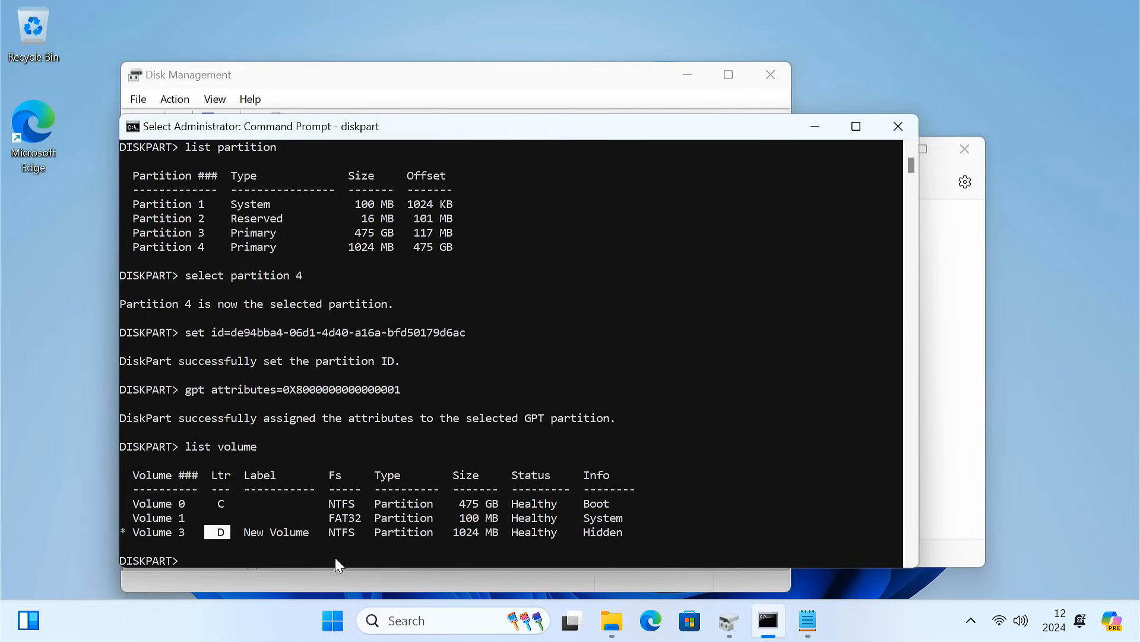
text(select volume D)
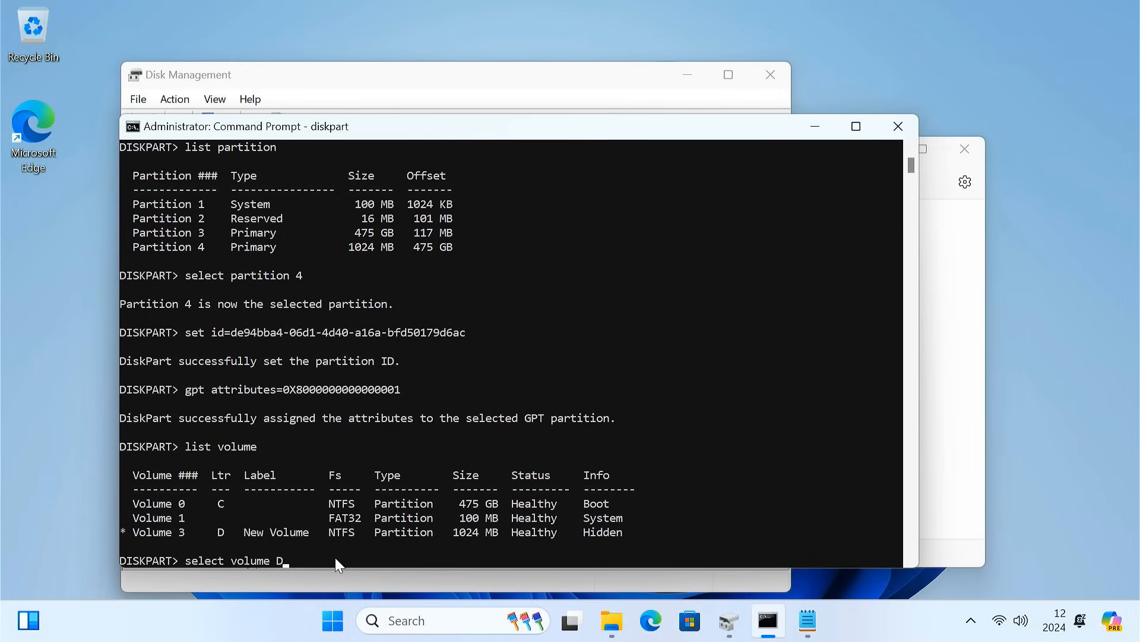
text(remove)
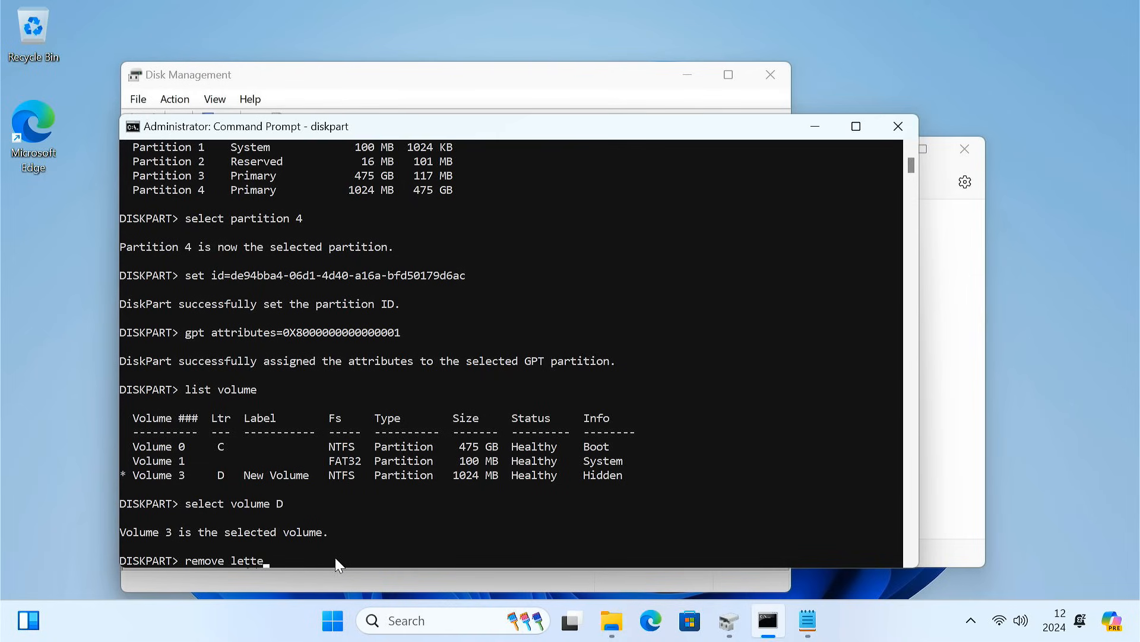
text(r=D)
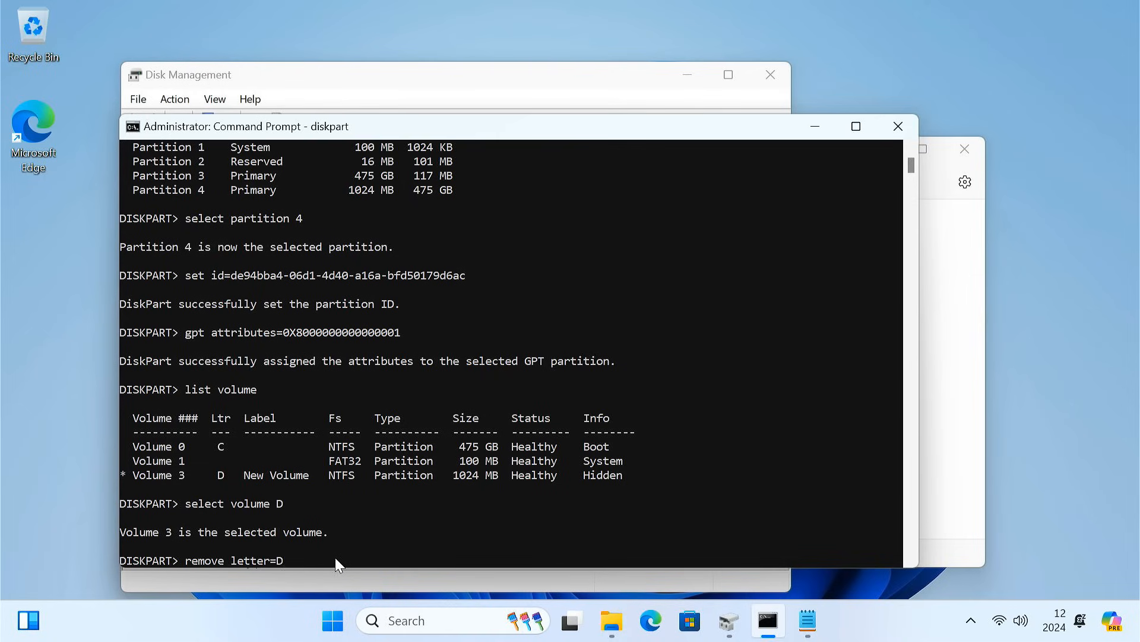
key(Enter)
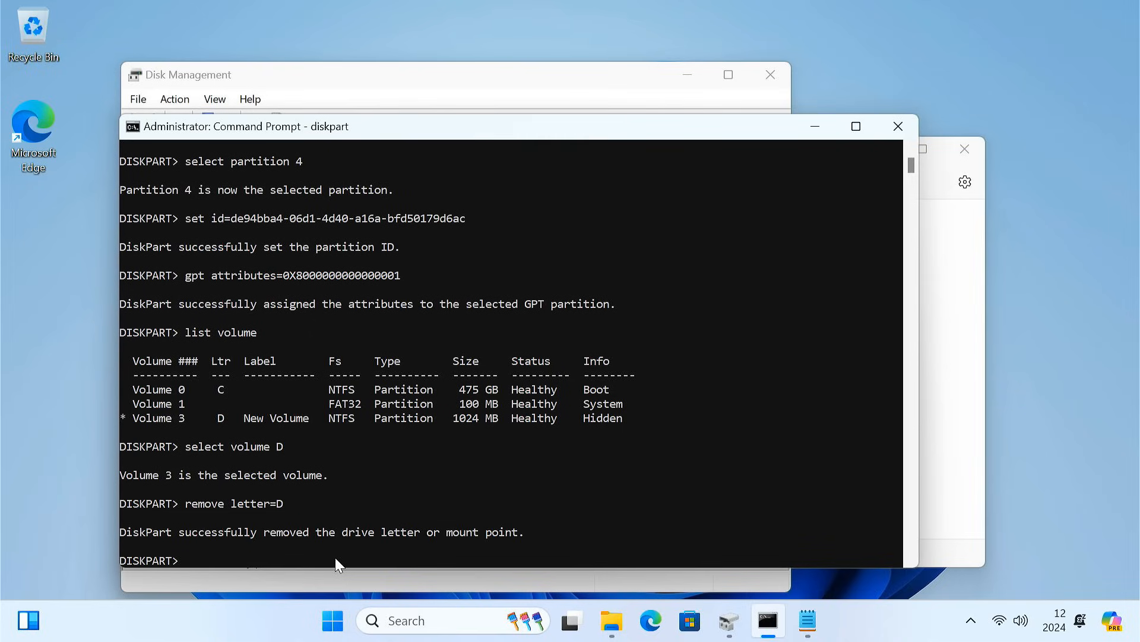
text(exit)
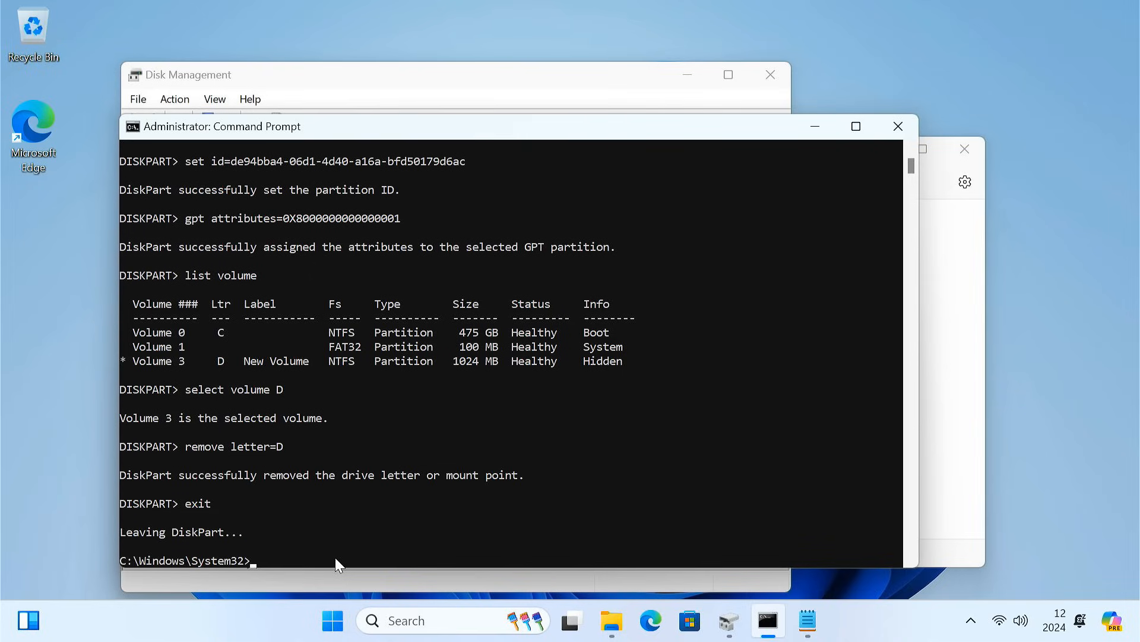
text(re)
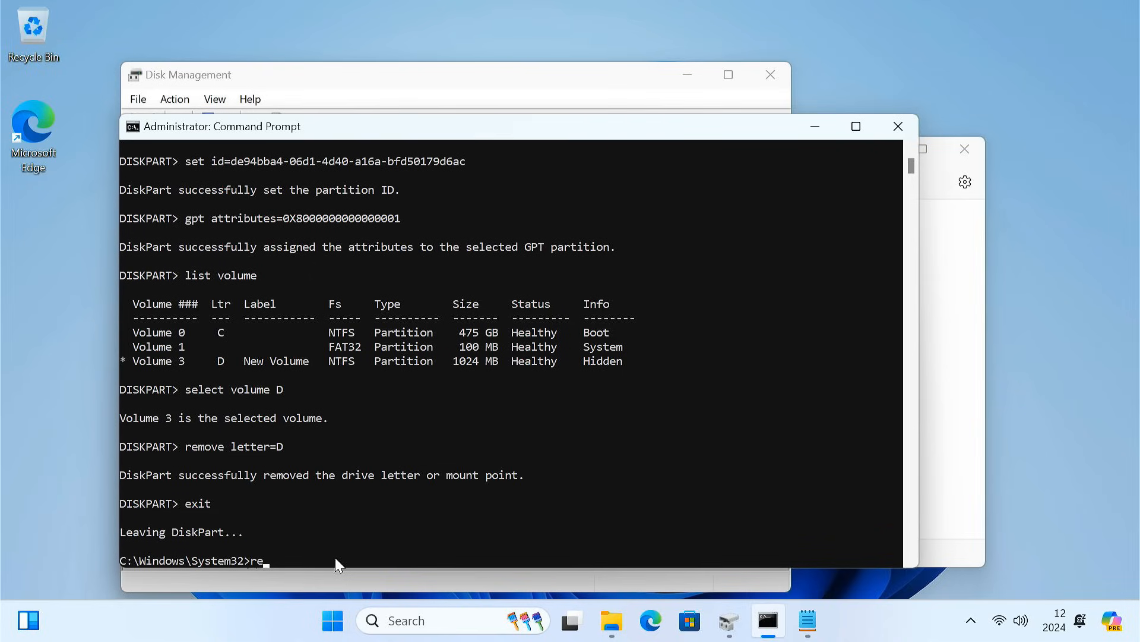